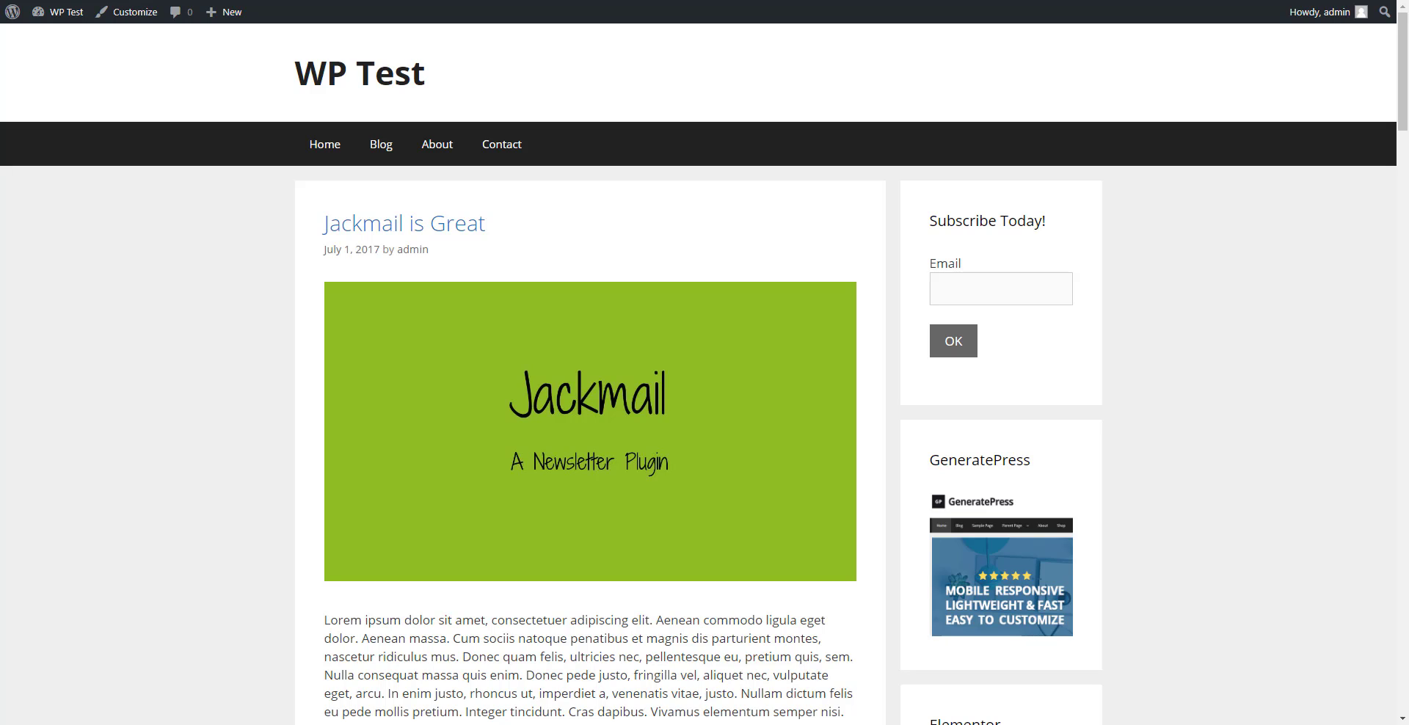
{"action": "mouse_move", "coordinate": [1162, 302]}
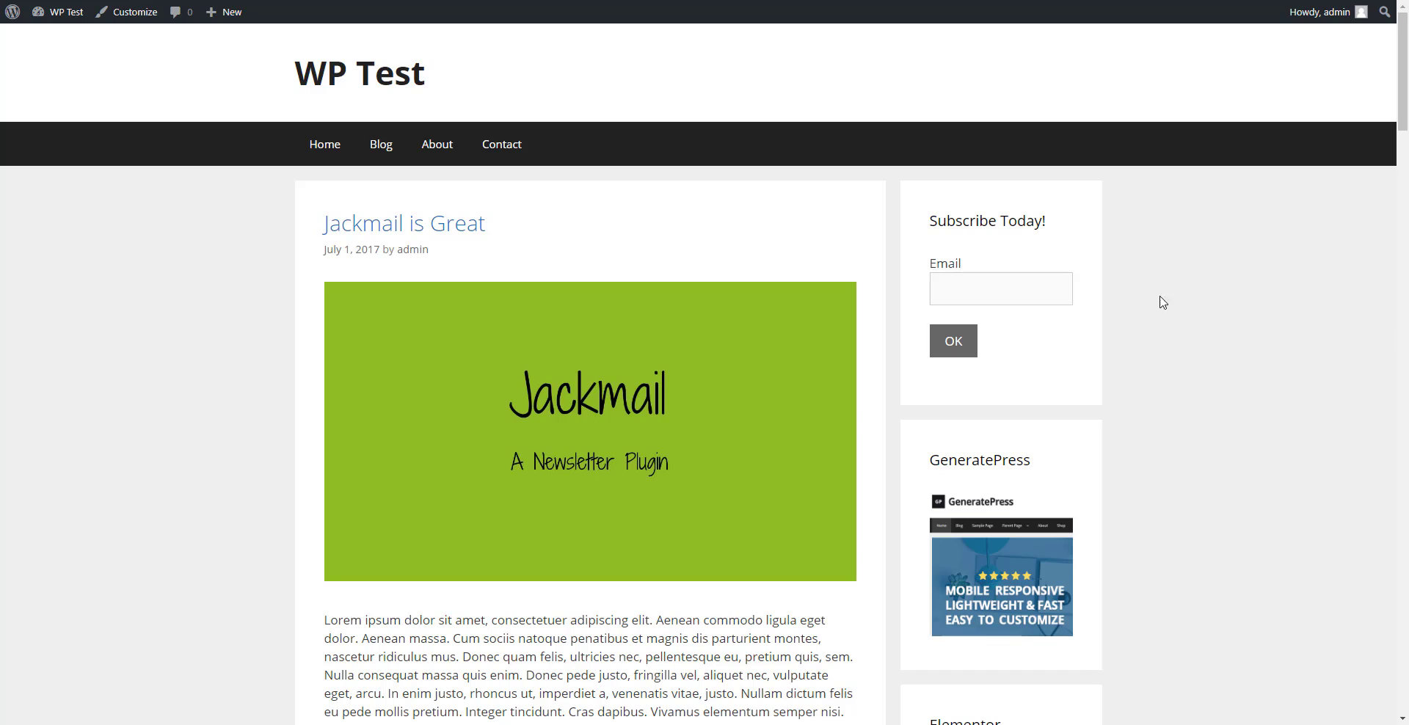
{"action": "mouse_move", "coordinate": [1060, 309]}
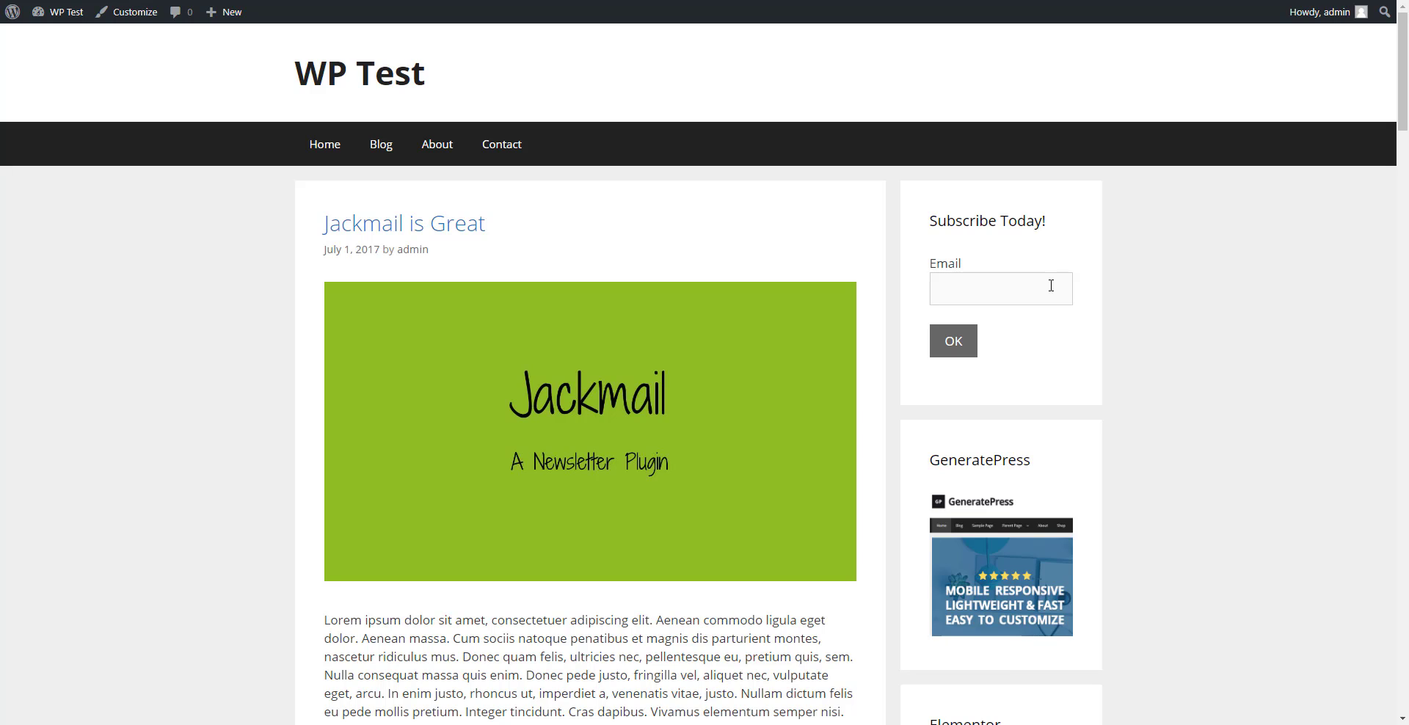
{"action": "mouse_move", "coordinate": [1049, 234]}
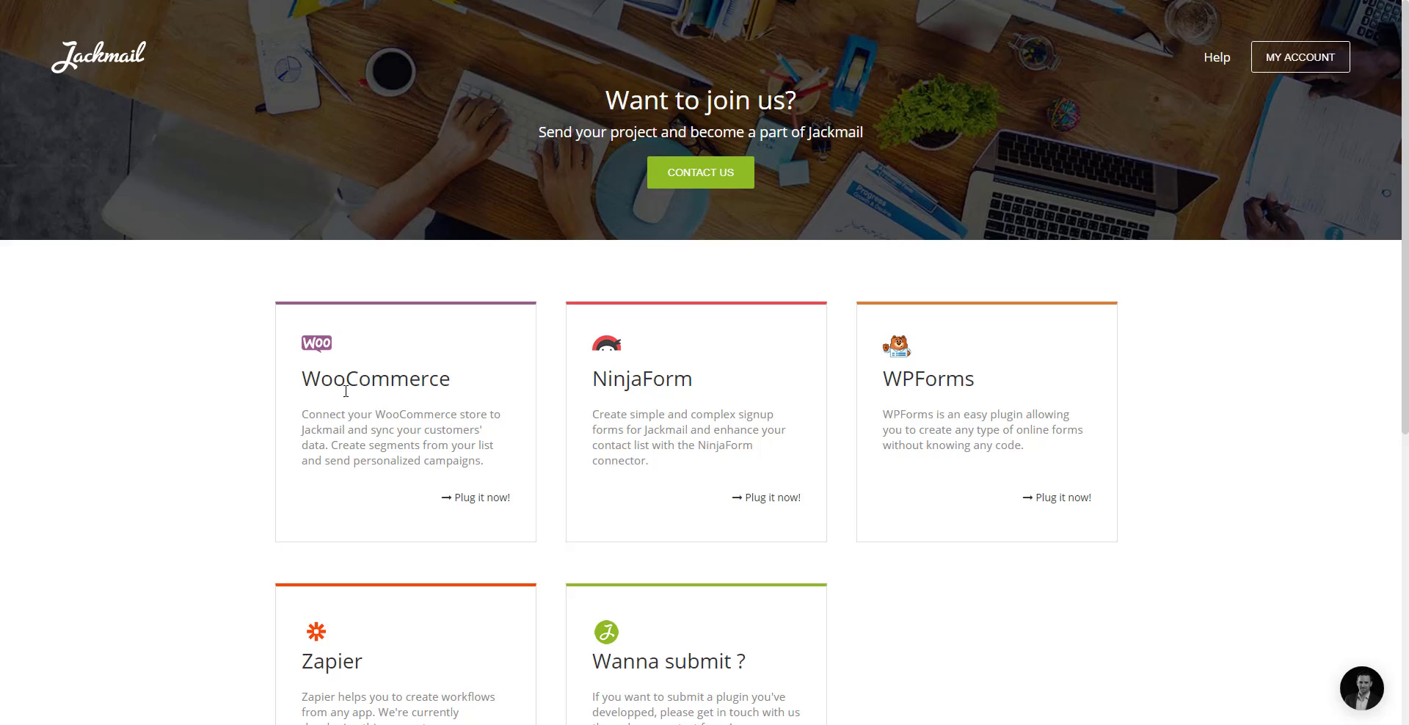
{"action": "mouse_move", "coordinate": [1338, 393]}
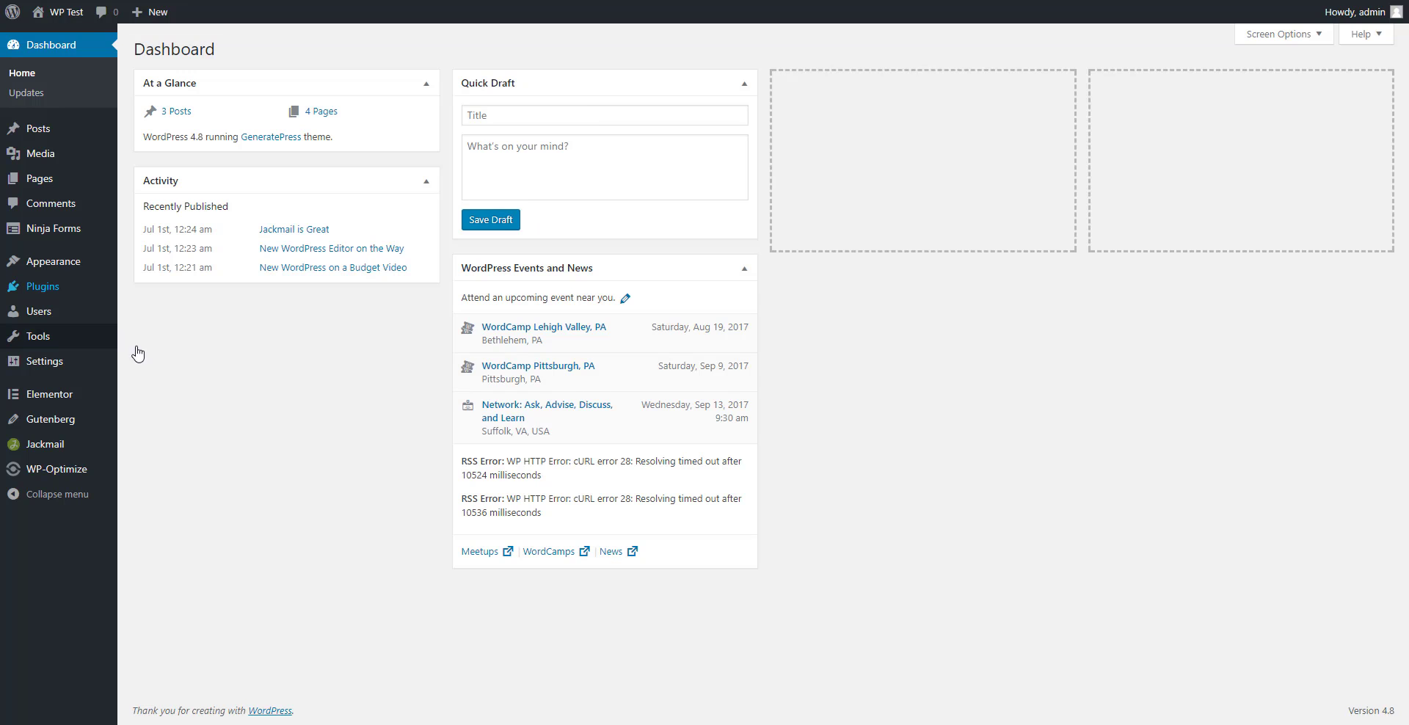
{"action": "mouse_move", "coordinate": [46, 227]}
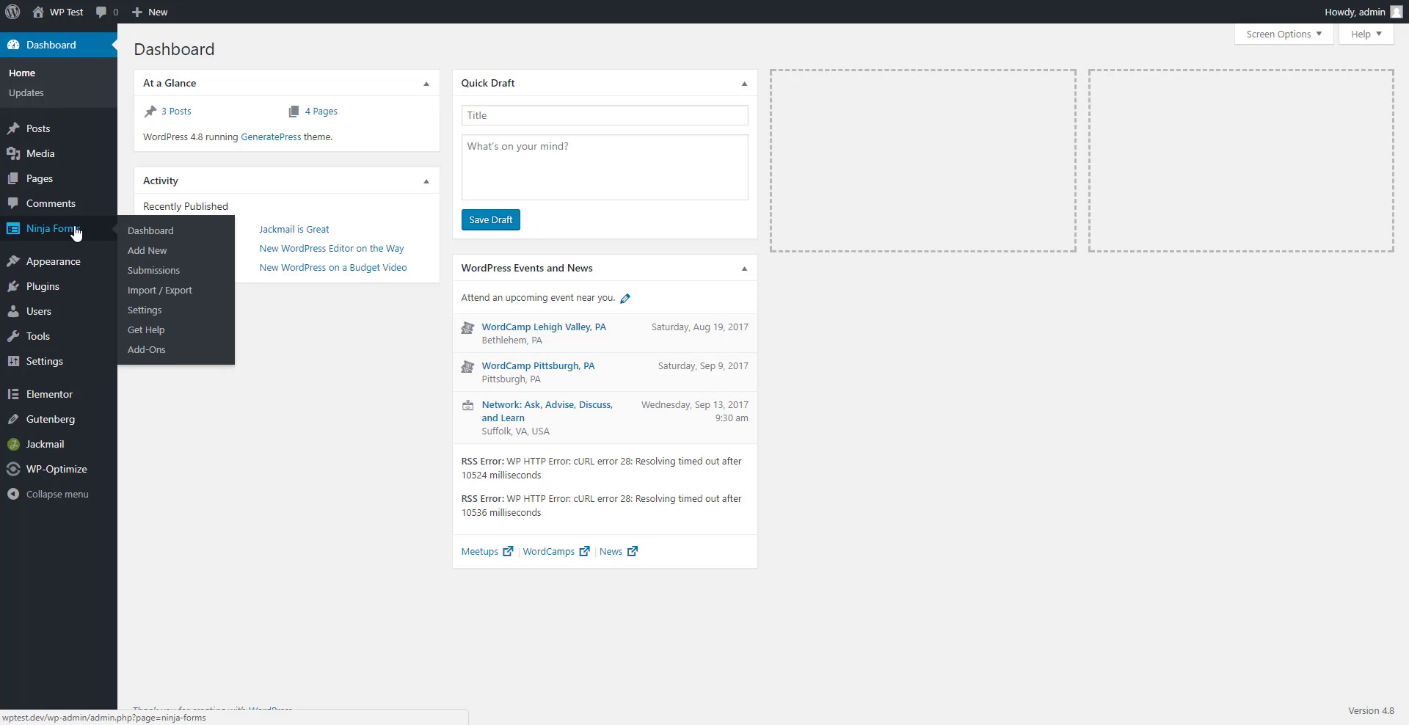
{"action": "mouse_move", "coordinate": [299, 532]}
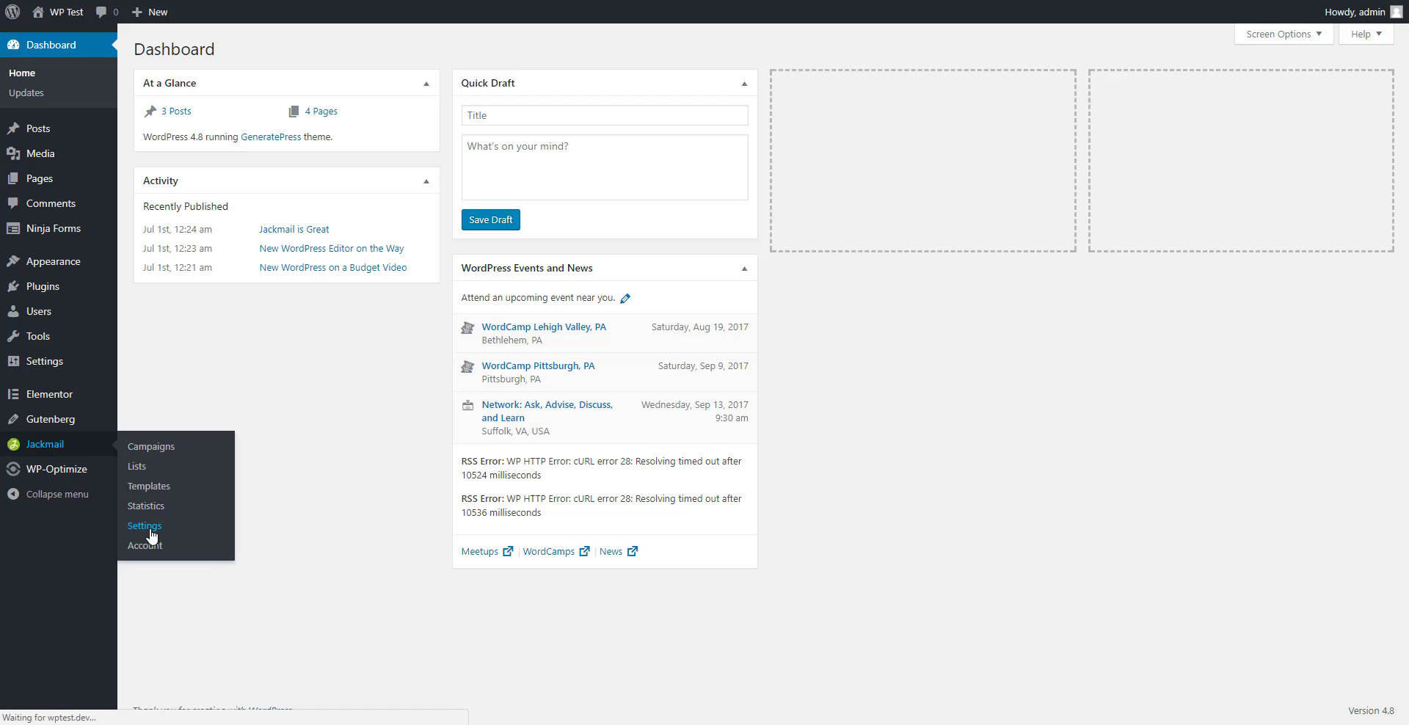
Enable the Ninja Forms checkbox under Jackmail's Integrated extensions and dismiss the saved notice.
{"action": "left_click", "coordinate": [143, 525]}
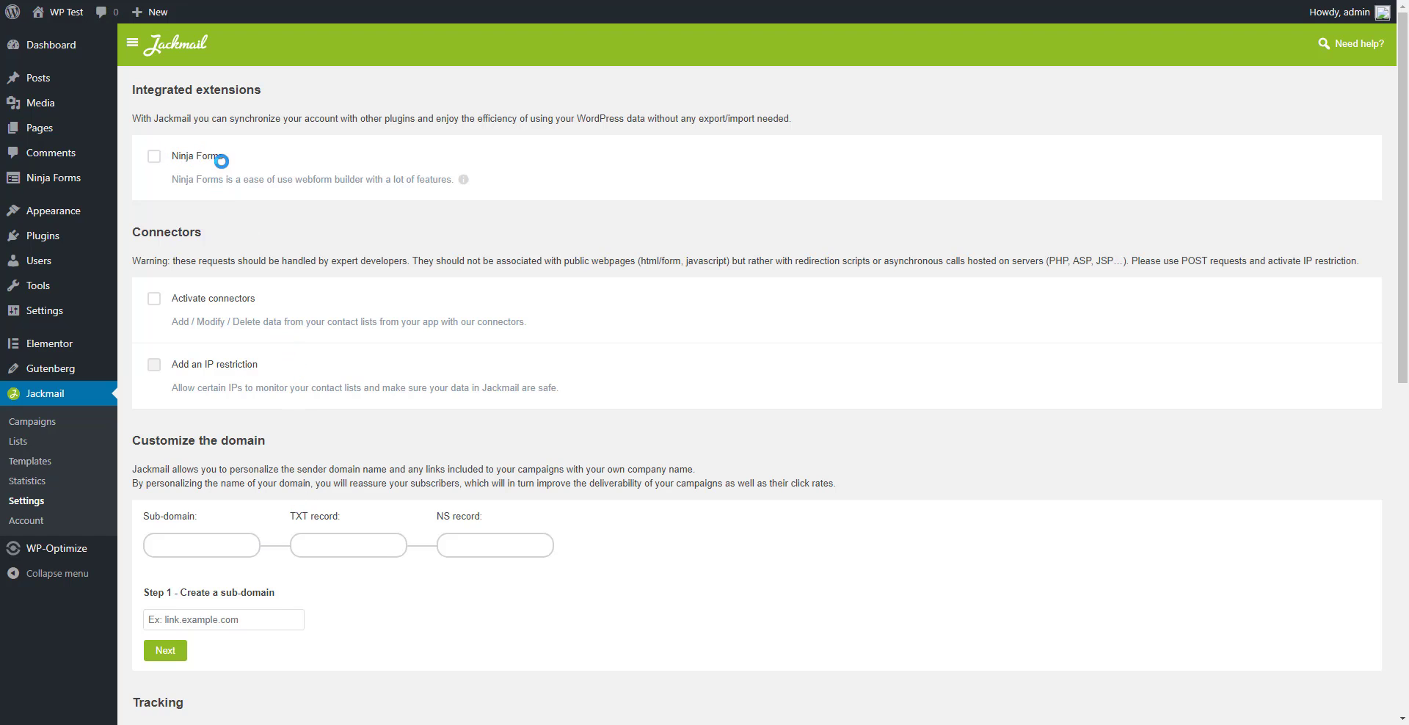
{"action": "left_click", "coordinate": [154, 156]}
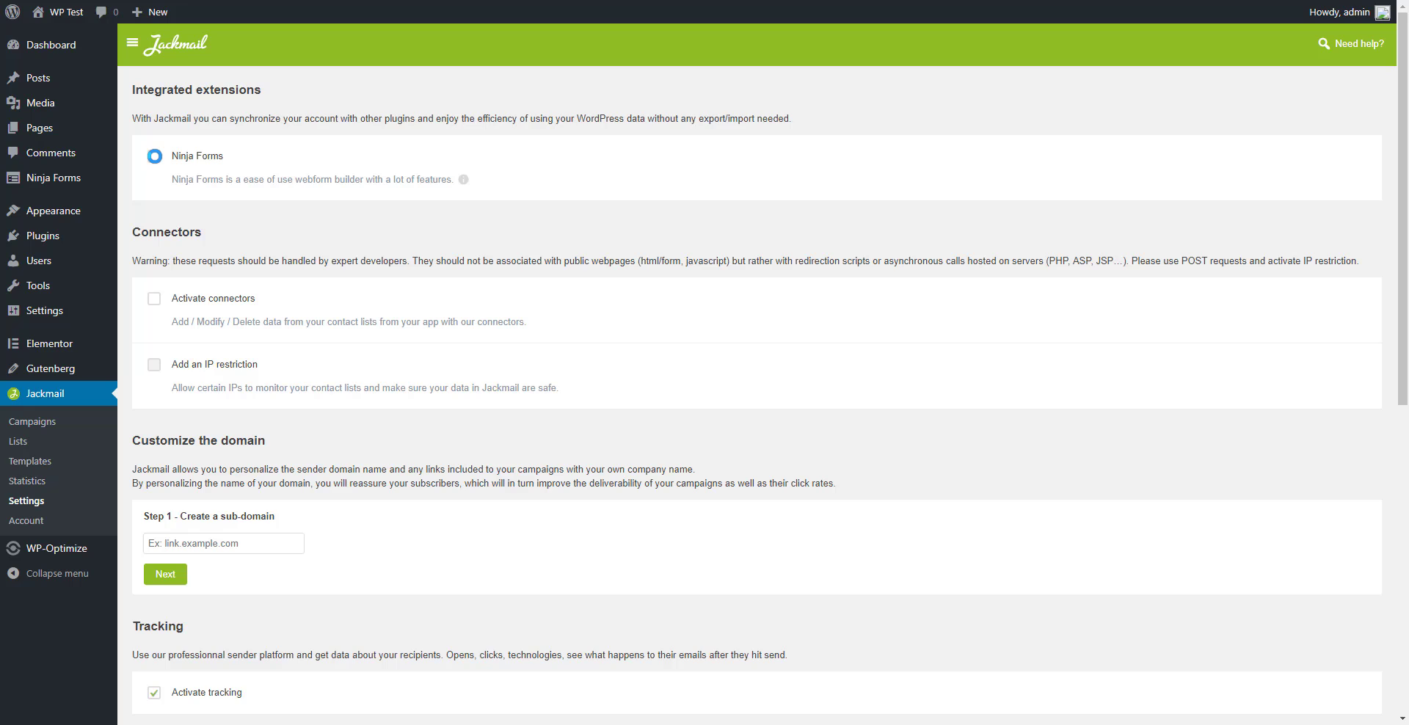
{"action": "left_click", "coordinate": [156, 155]}
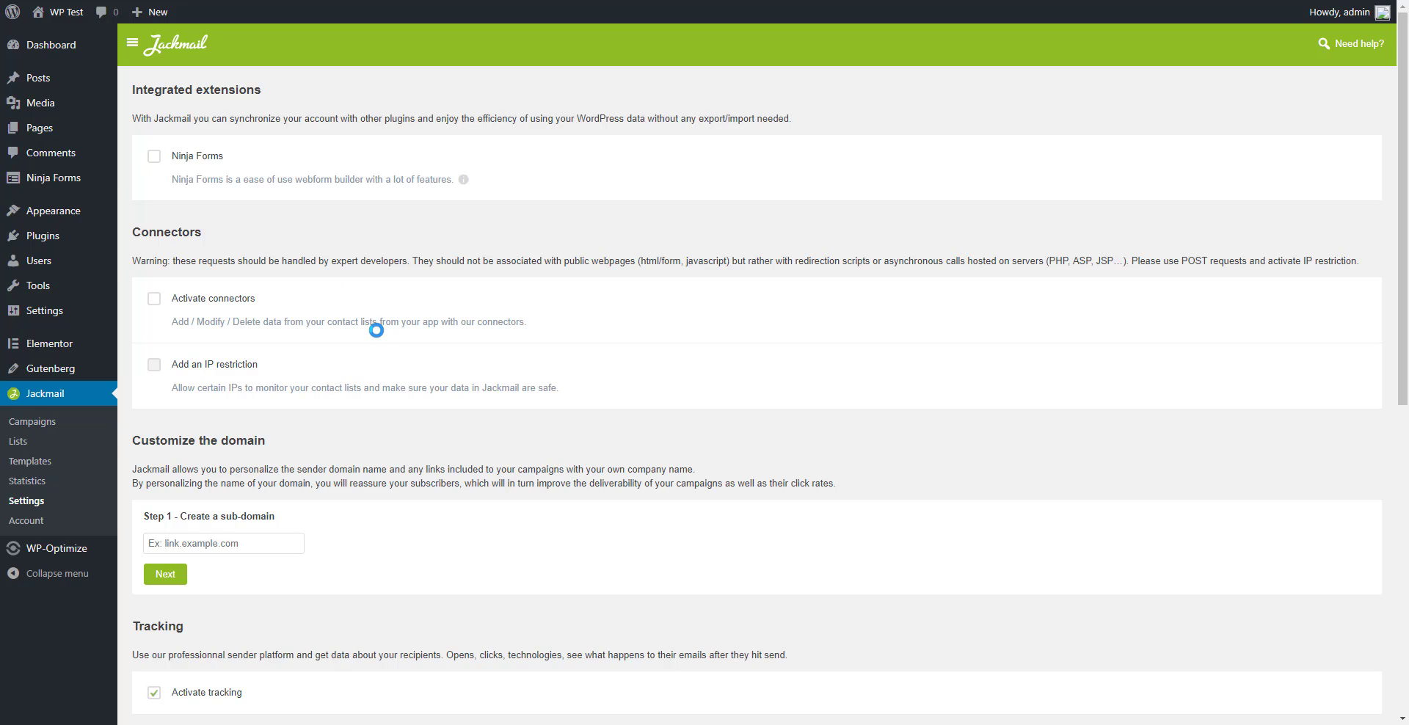
{"action": "left_click", "coordinate": [152, 155]}
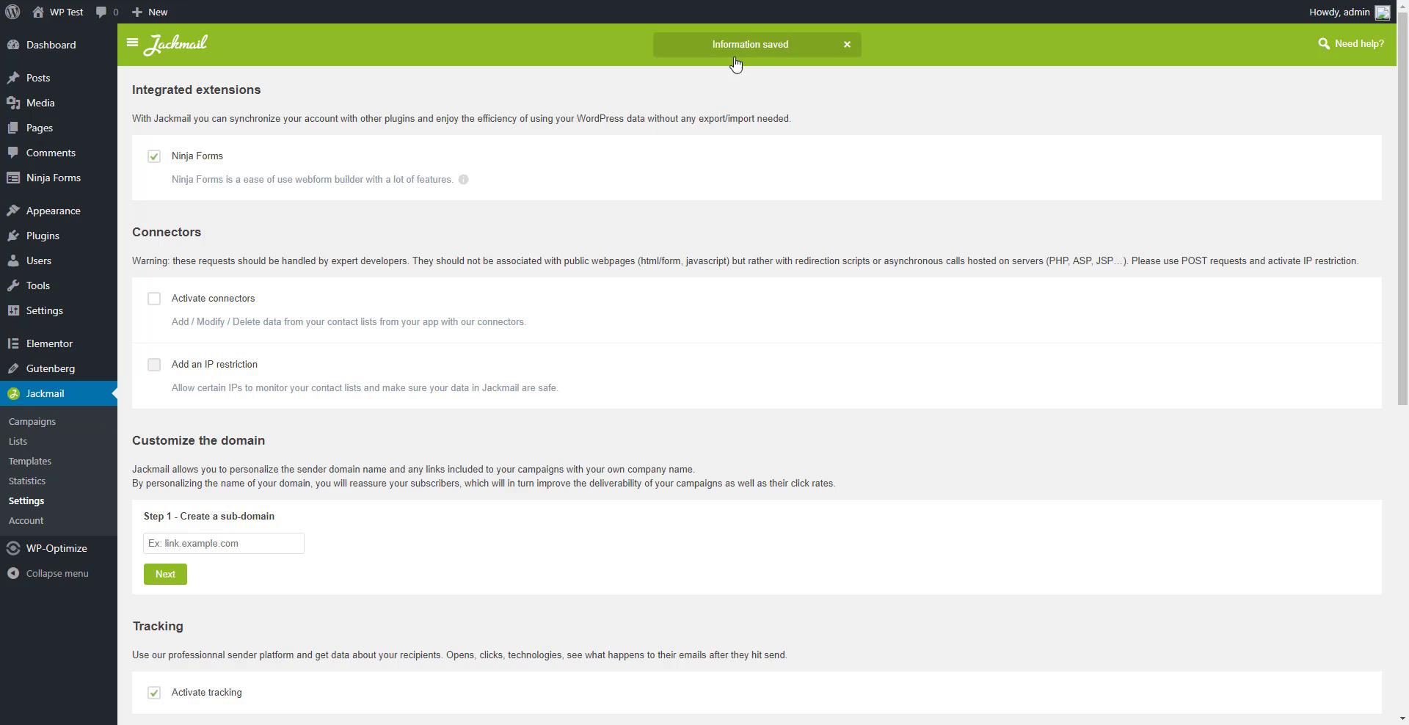
{"action": "left_click", "coordinate": [846, 44]}
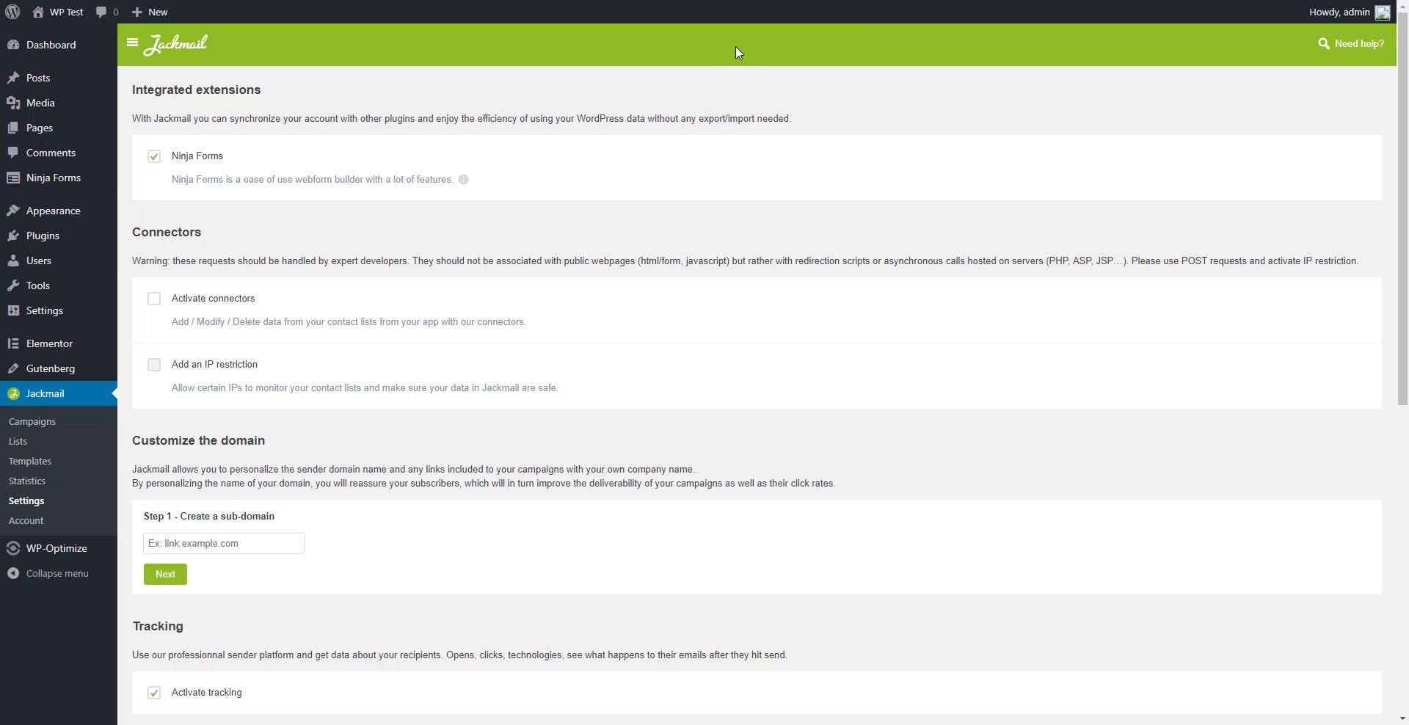
{"action": "mouse_move", "coordinate": [432, 141]}
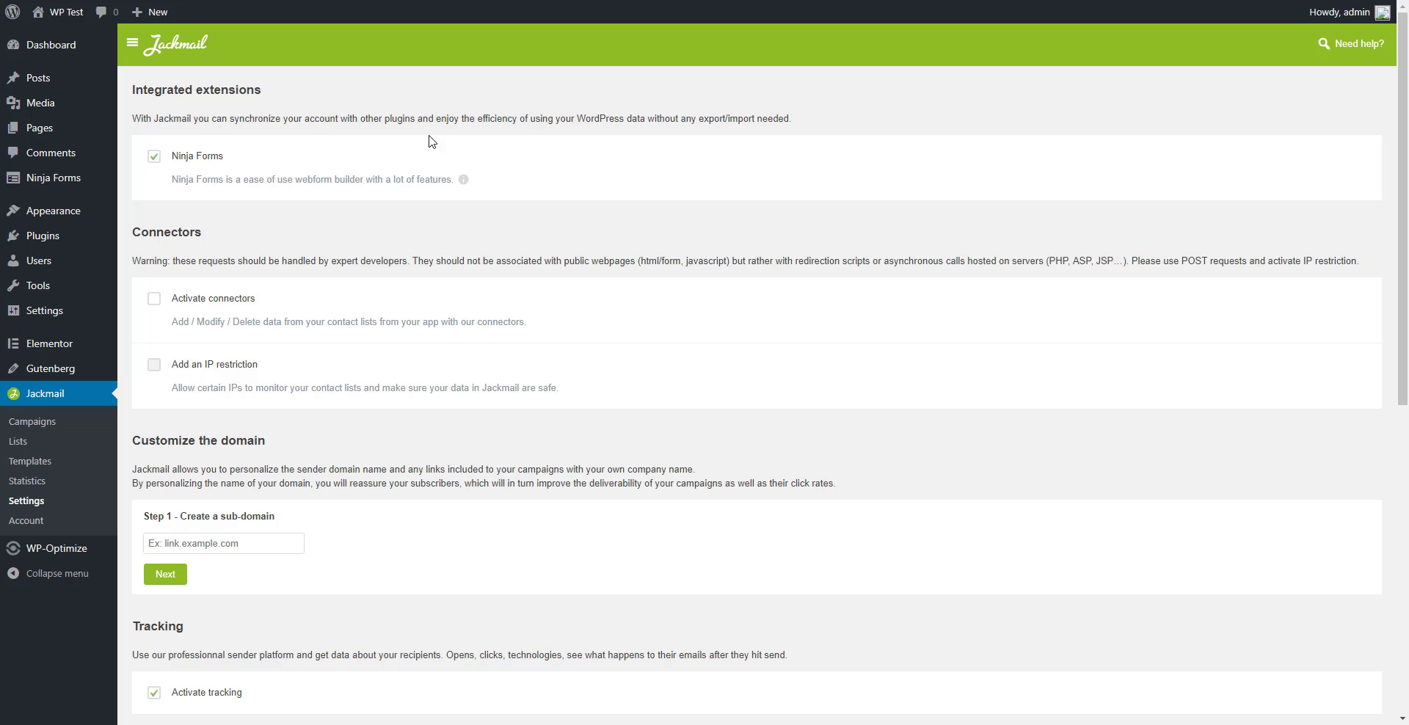
{"action": "mouse_move", "coordinate": [64, 178]}
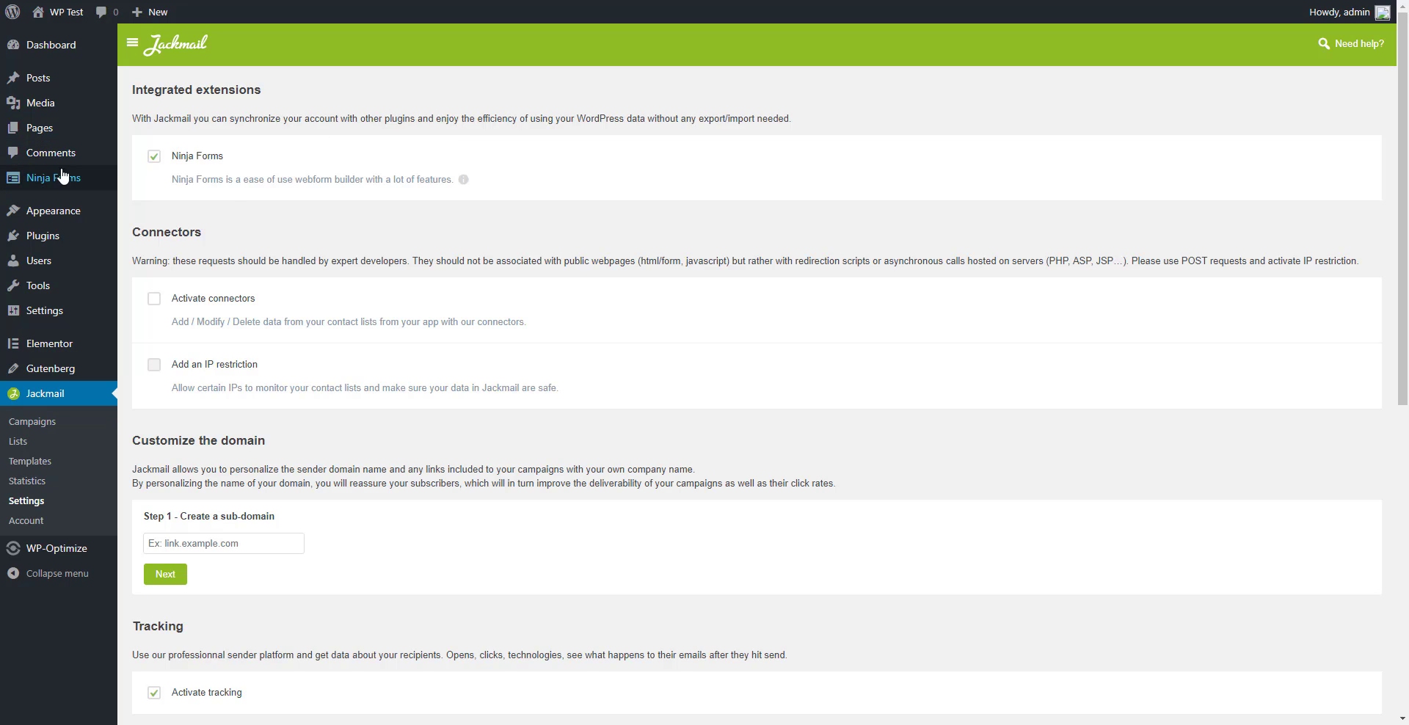
{"action": "mouse_move", "coordinate": [66, 178]}
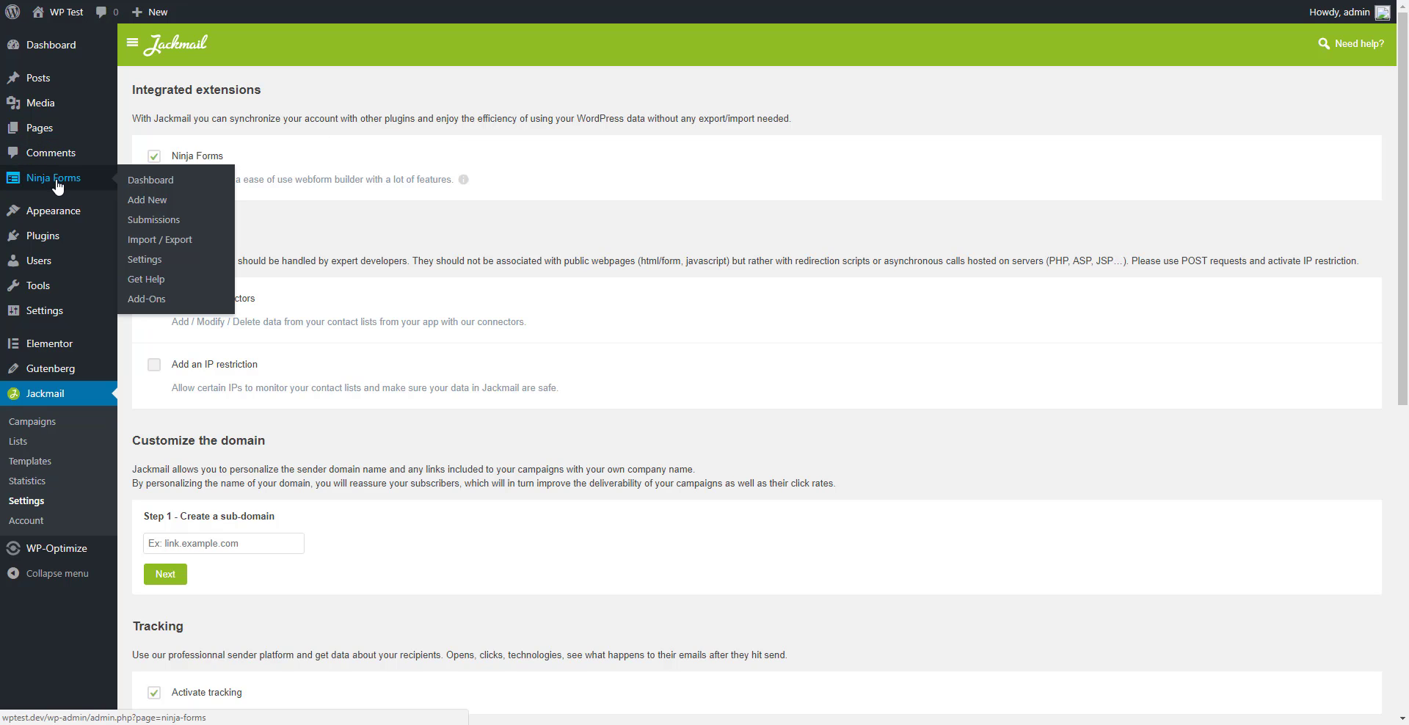
Reach the Display Settings of the Contact Me form via Ninja Forms' Advanced section.
{"action": "left_click", "coordinate": [150, 179]}
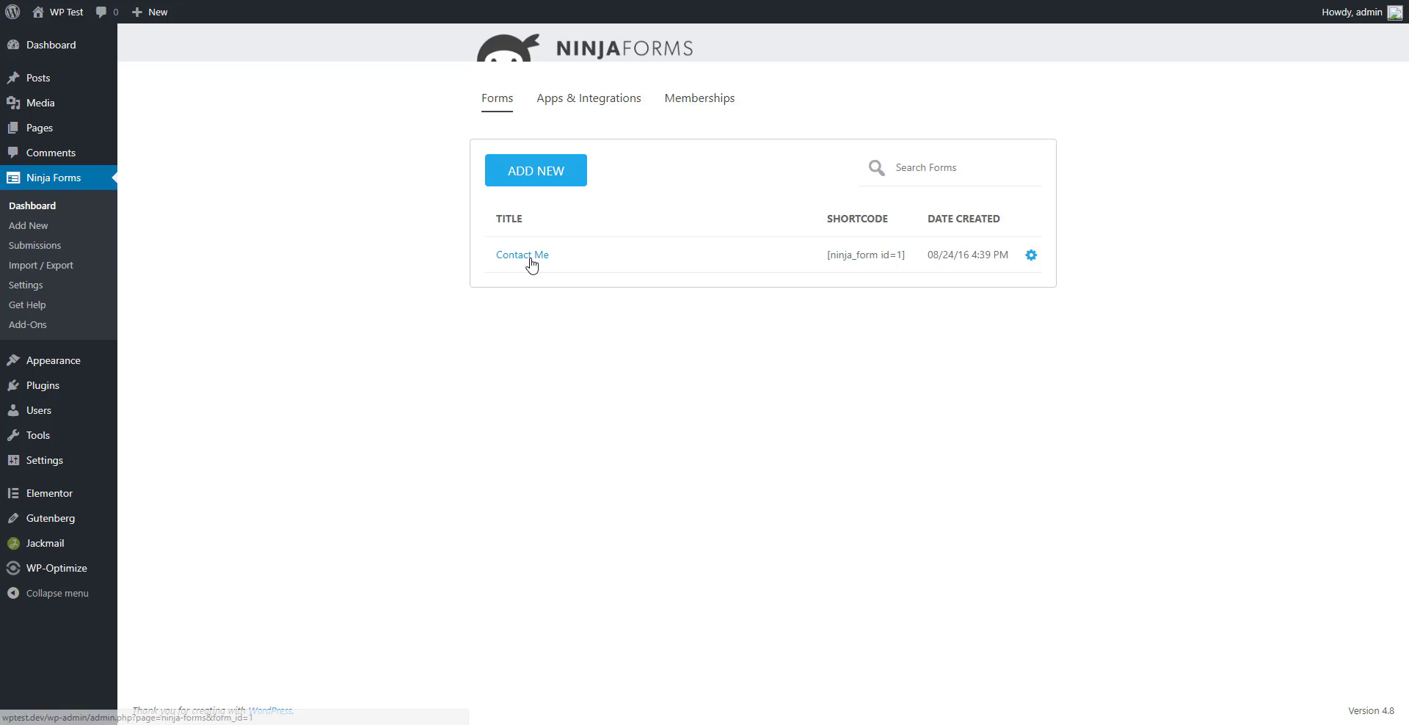
{"action": "mouse_move", "coordinate": [522, 254]}
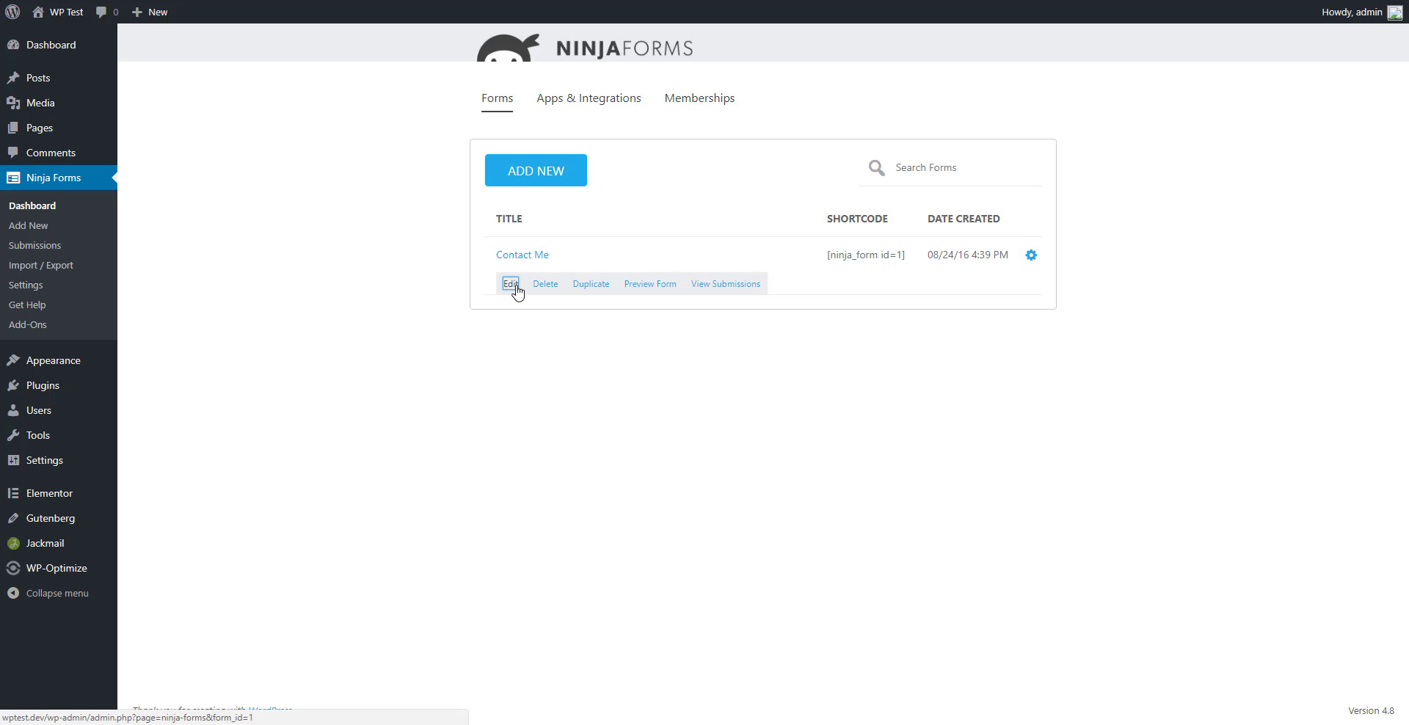
{"action": "left_click", "coordinate": [511, 283]}
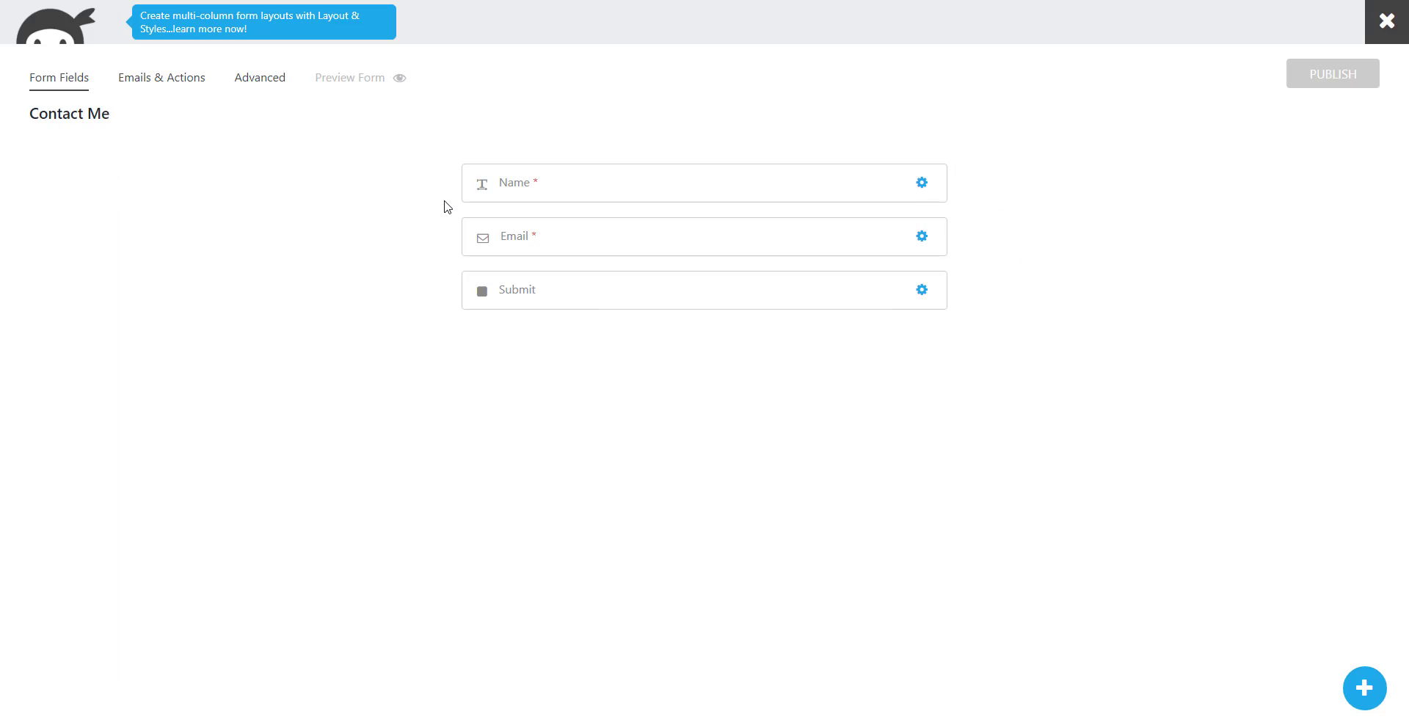
{"action": "mouse_move", "coordinate": [258, 86]}
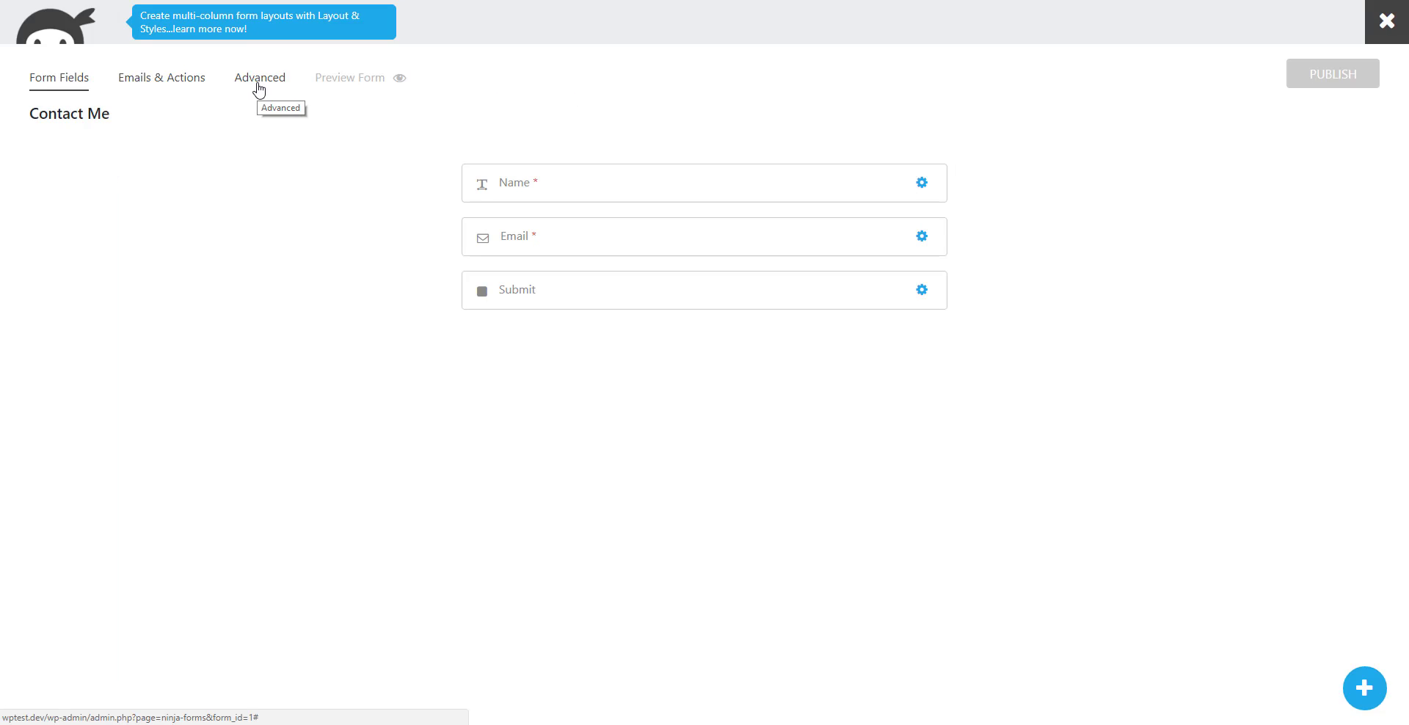
{"action": "left_click", "coordinate": [260, 78]}
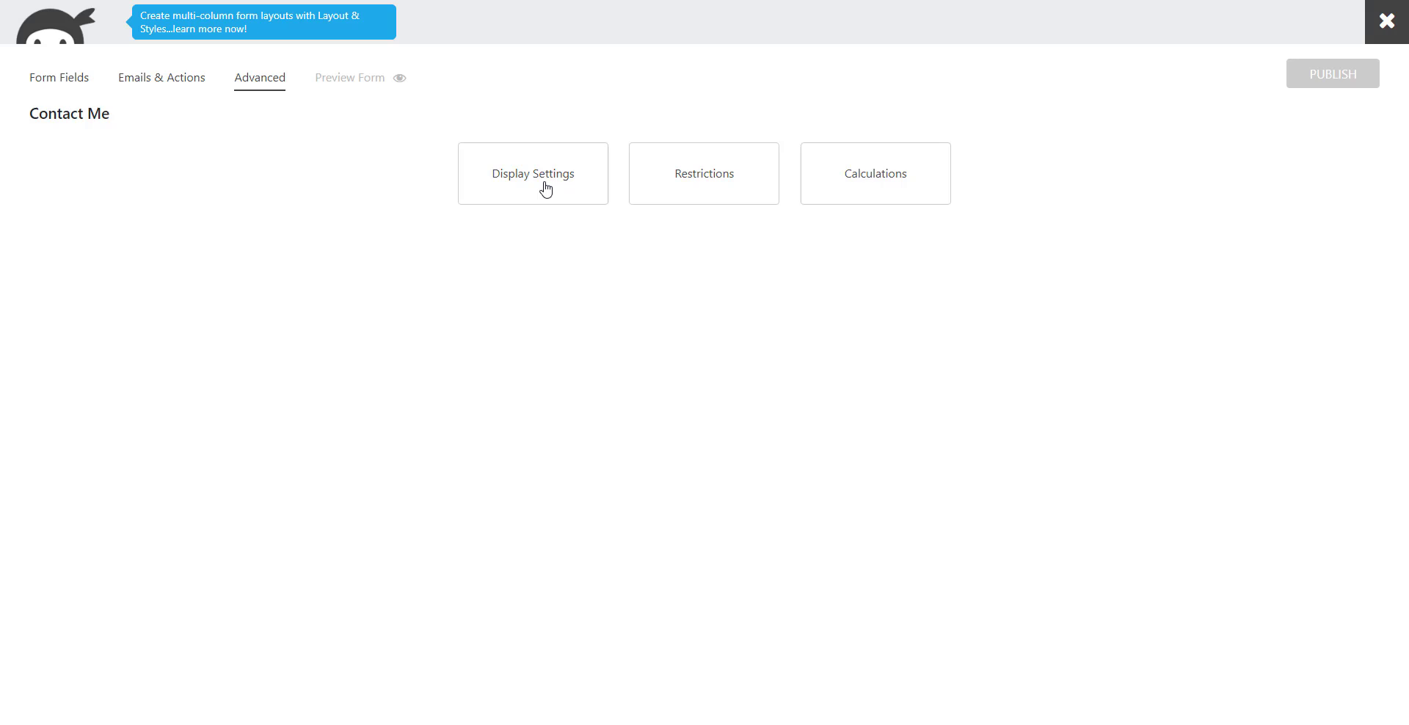
{"action": "left_click", "coordinate": [532, 173]}
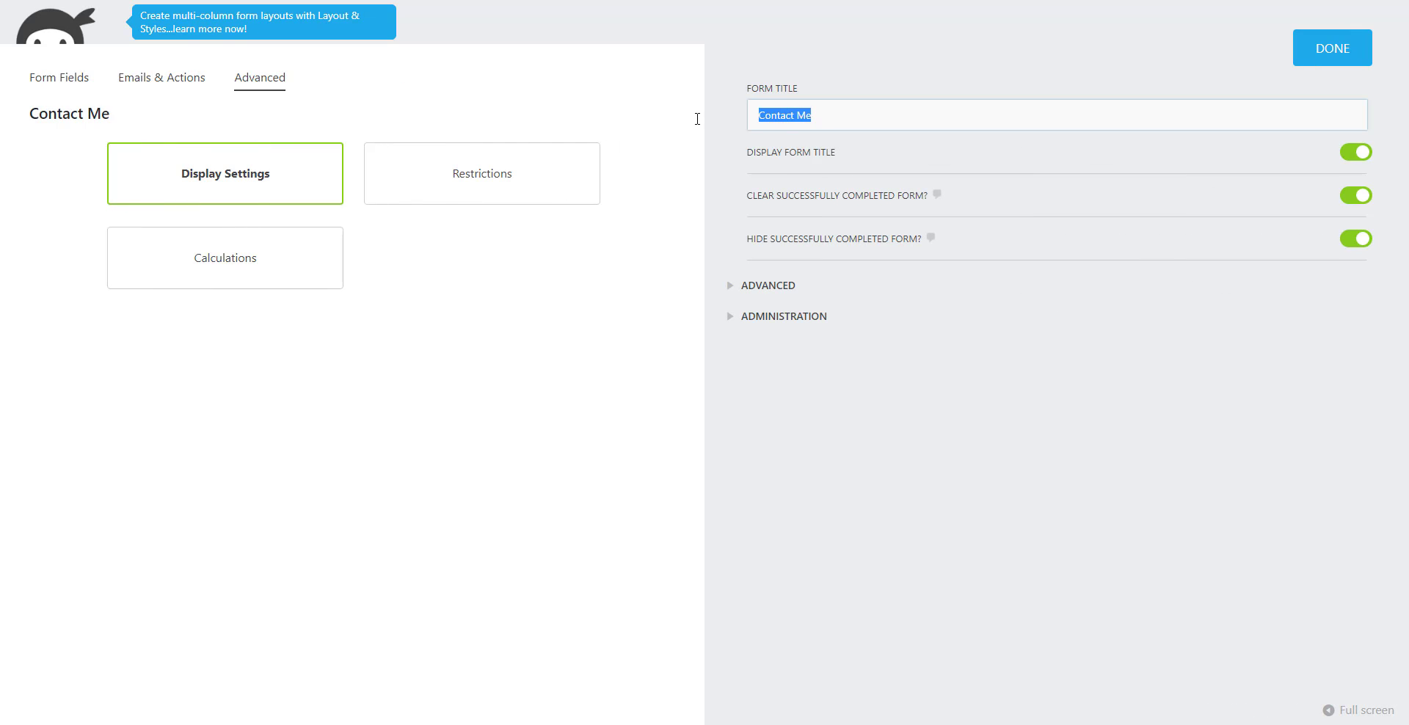
Set the Form Title to 'Newsletter', confirm with Done and publish the form.
{"action": "type", "text": "Newsletter"}
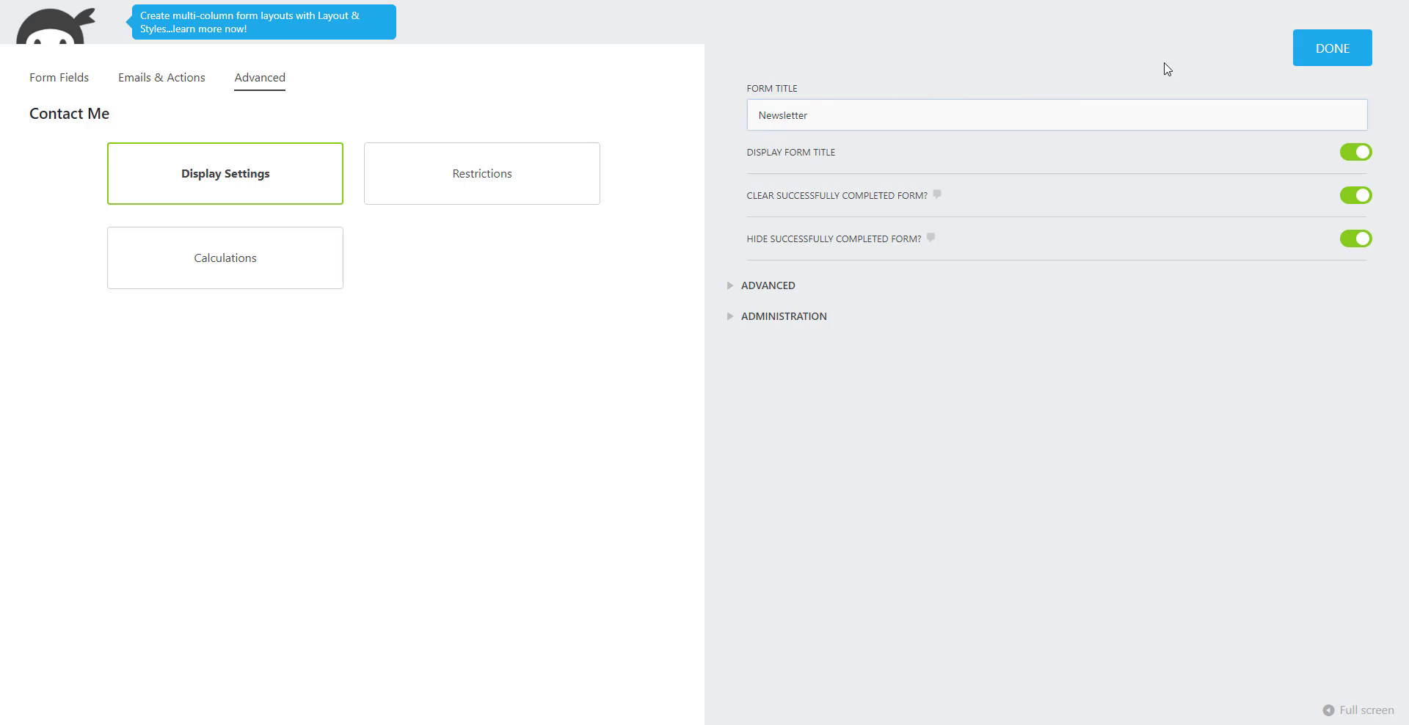
{"action": "left_click", "coordinate": [1332, 47]}
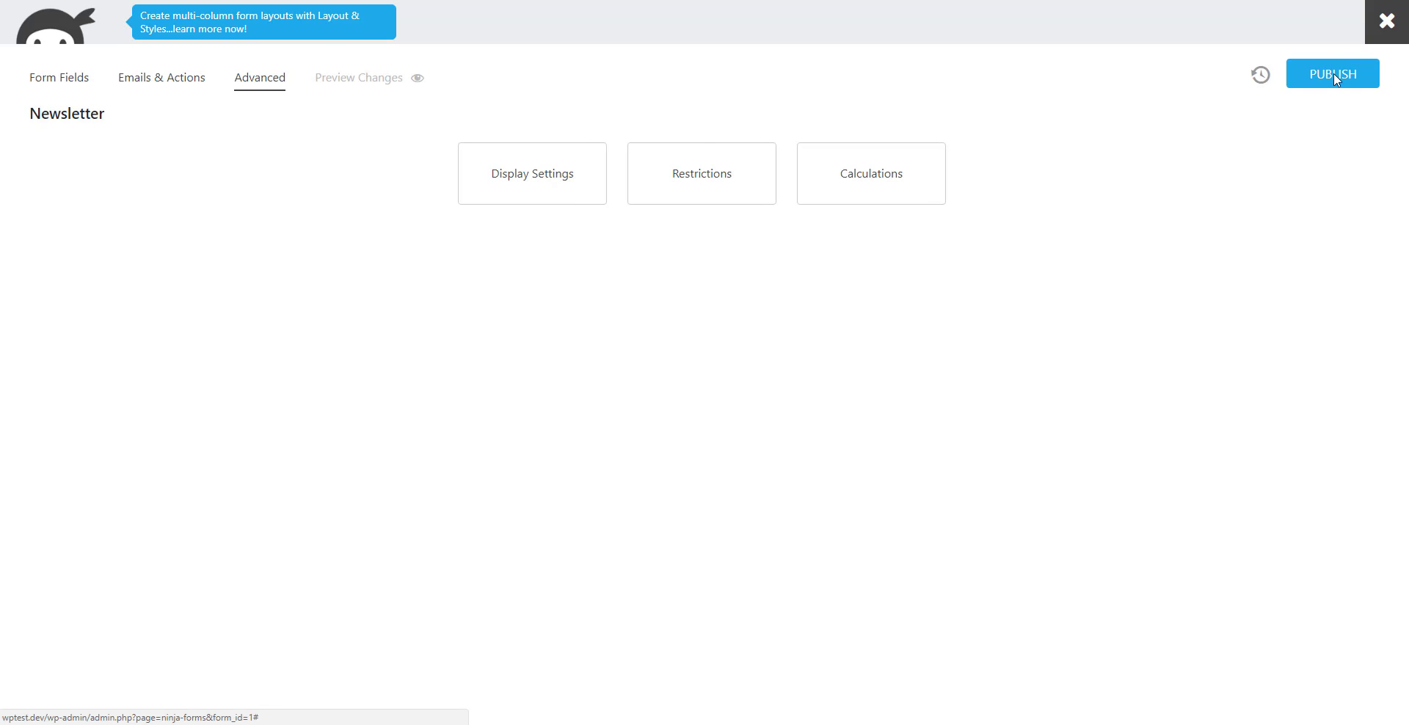
{"action": "left_click", "coordinate": [1332, 73]}
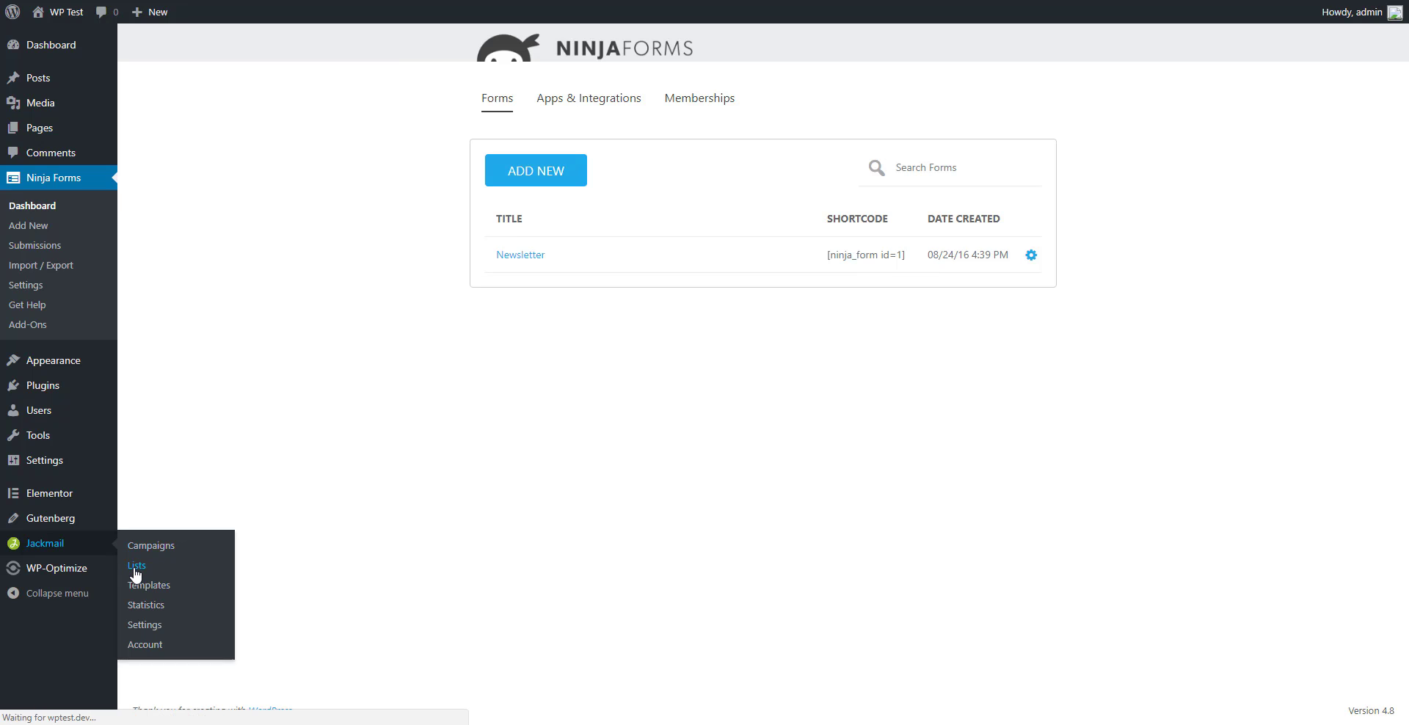
View Jackmail's contact lists showing the new 'Newsletter (via Ninja Forms)' list with 0 recipients.
{"action": "left_click", "coordinate": [135, 565]}
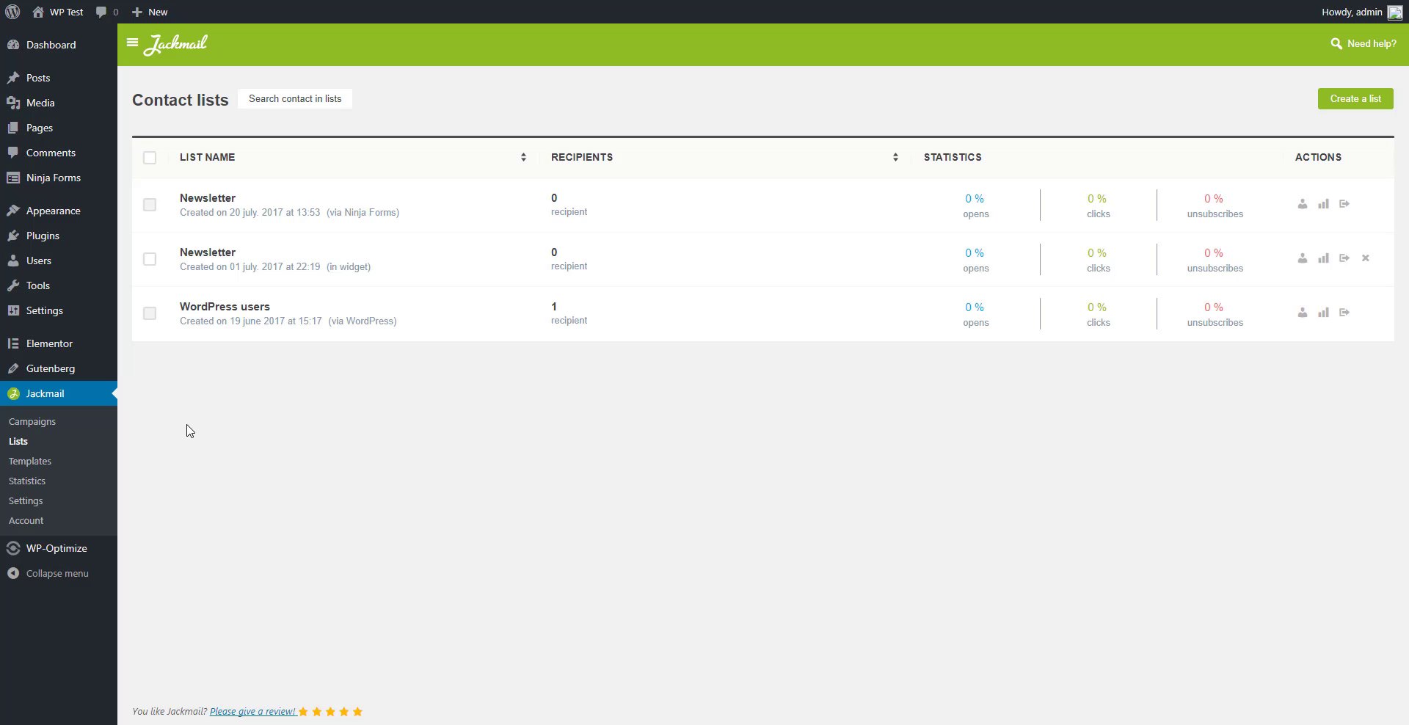
{"action": "mouse_move", "coordinate": [209, 208]}
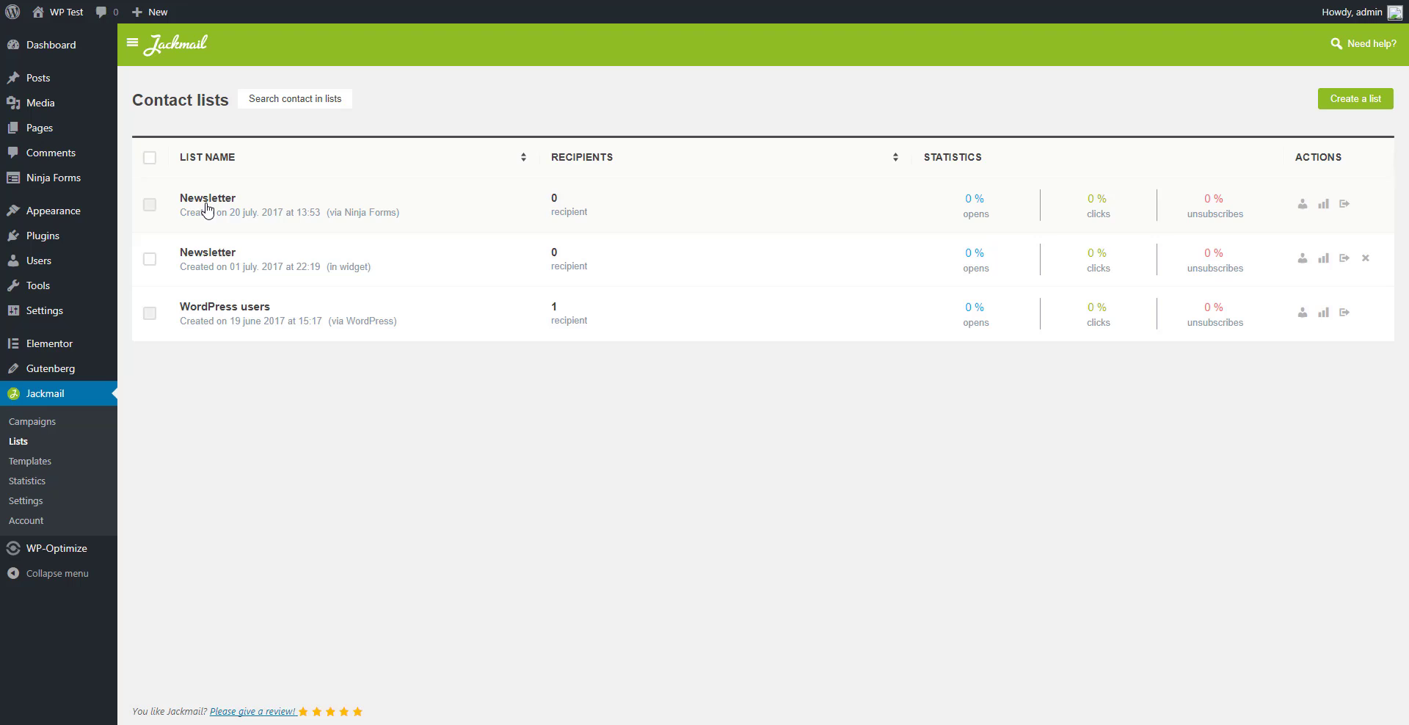
{"action": "mouse_move", "coordinate": [374, 214]}
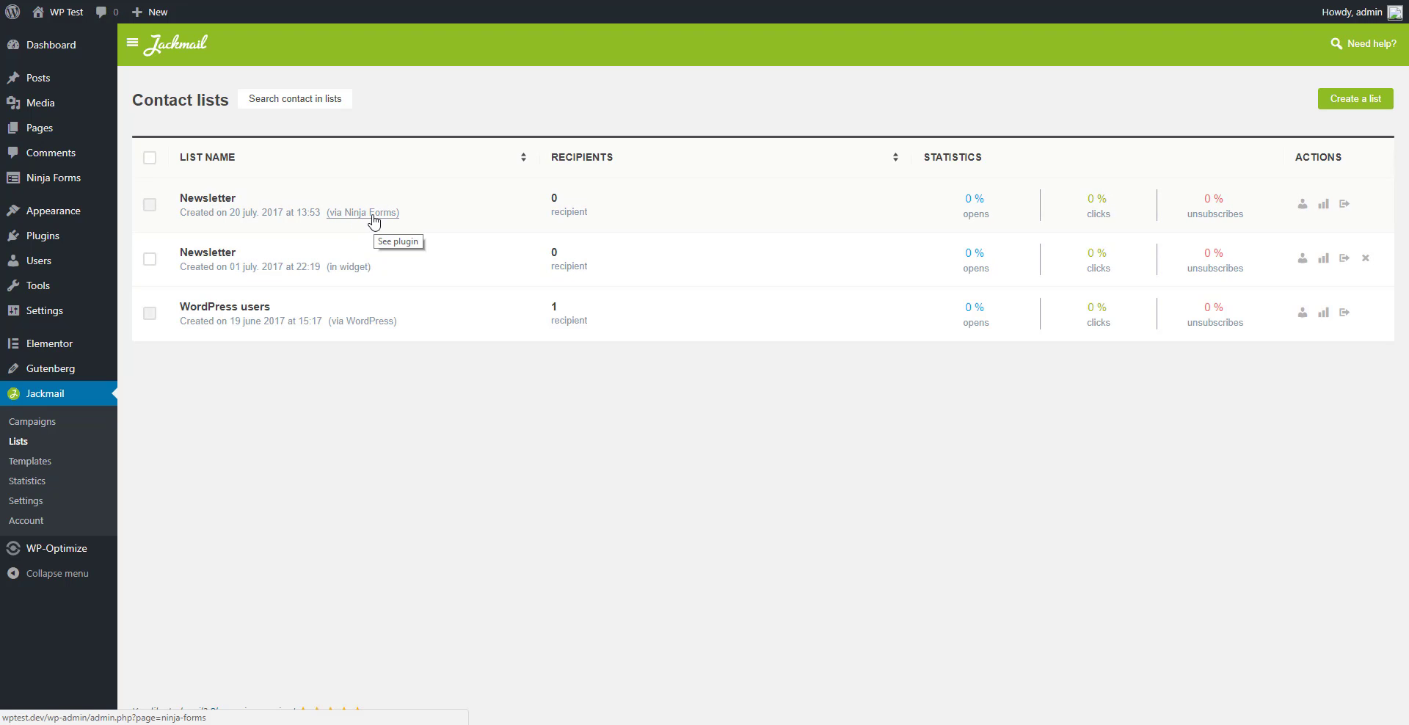
{"action": "mouse_move", "coordinate": [361, 222]}
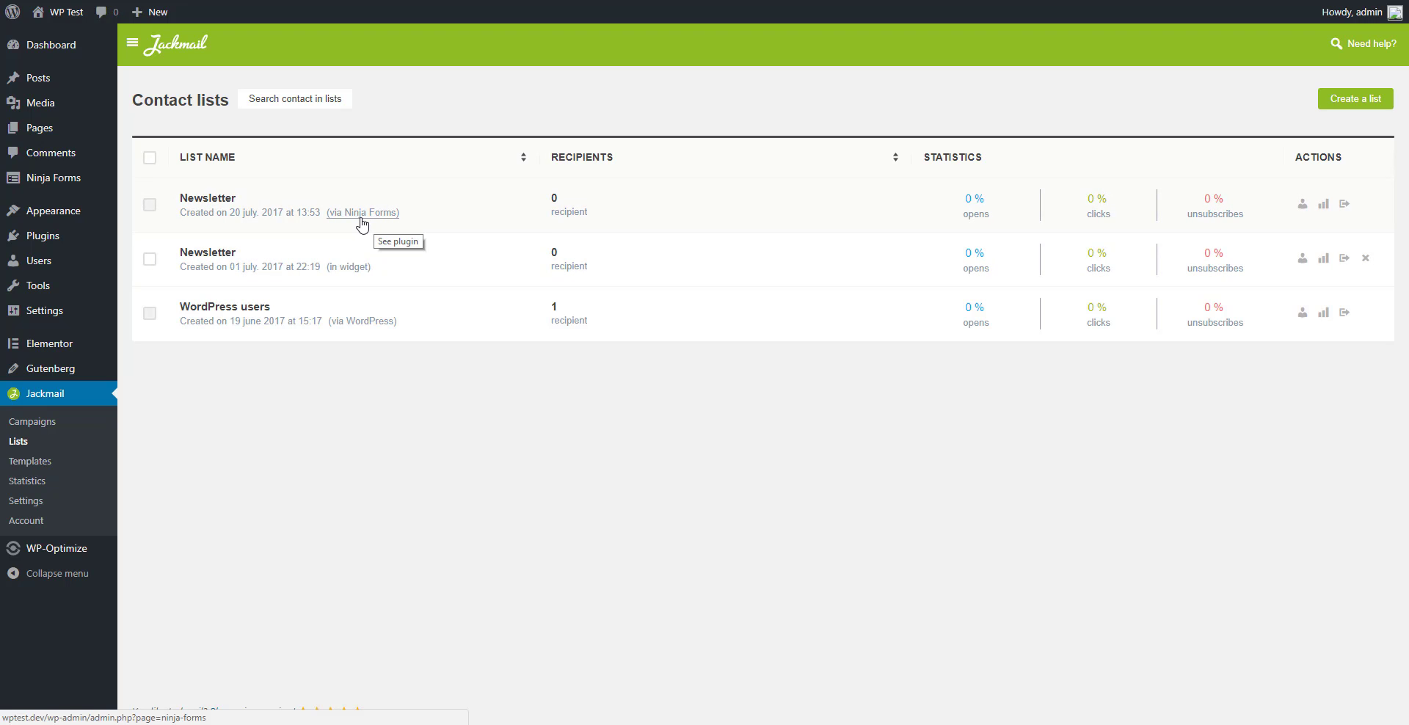
{"action": "mouse_move", "coordinate": [252, 198]}
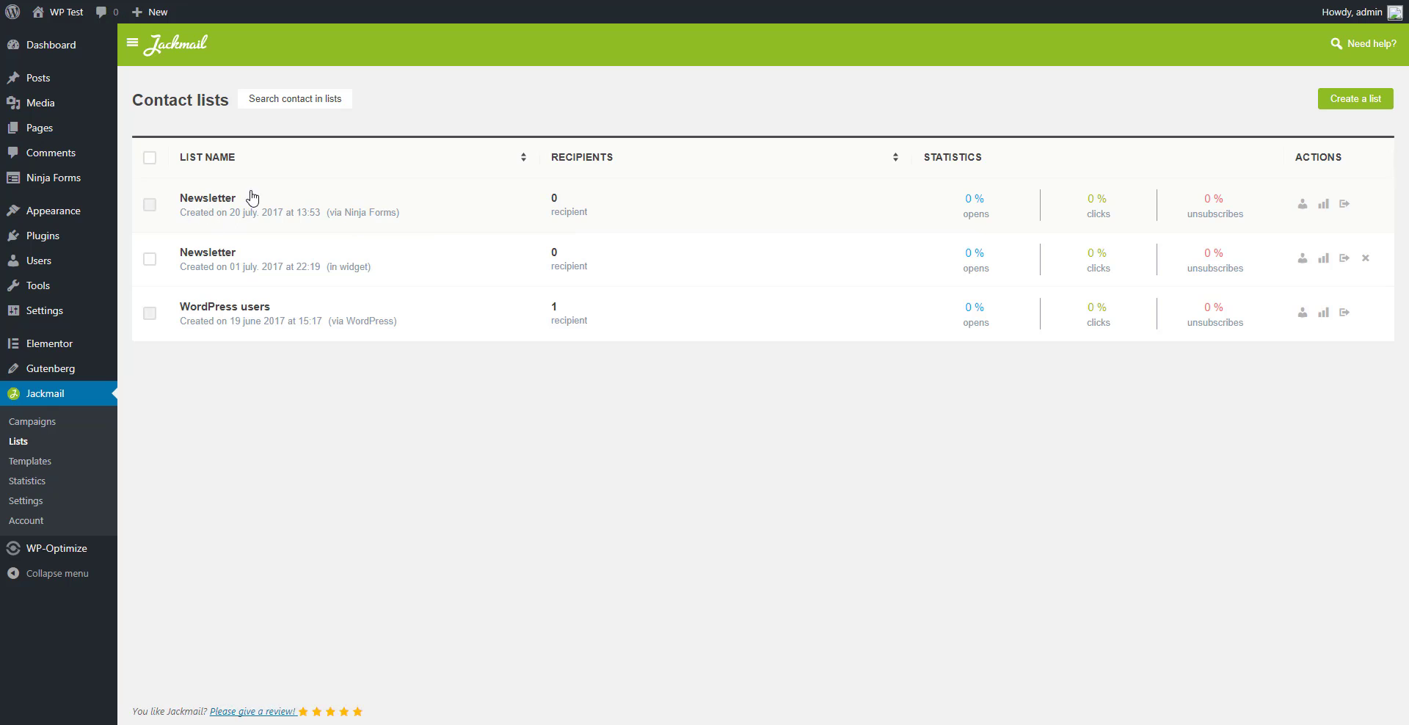
{"action": "mouse_move", "coordinate": [240, 475]}
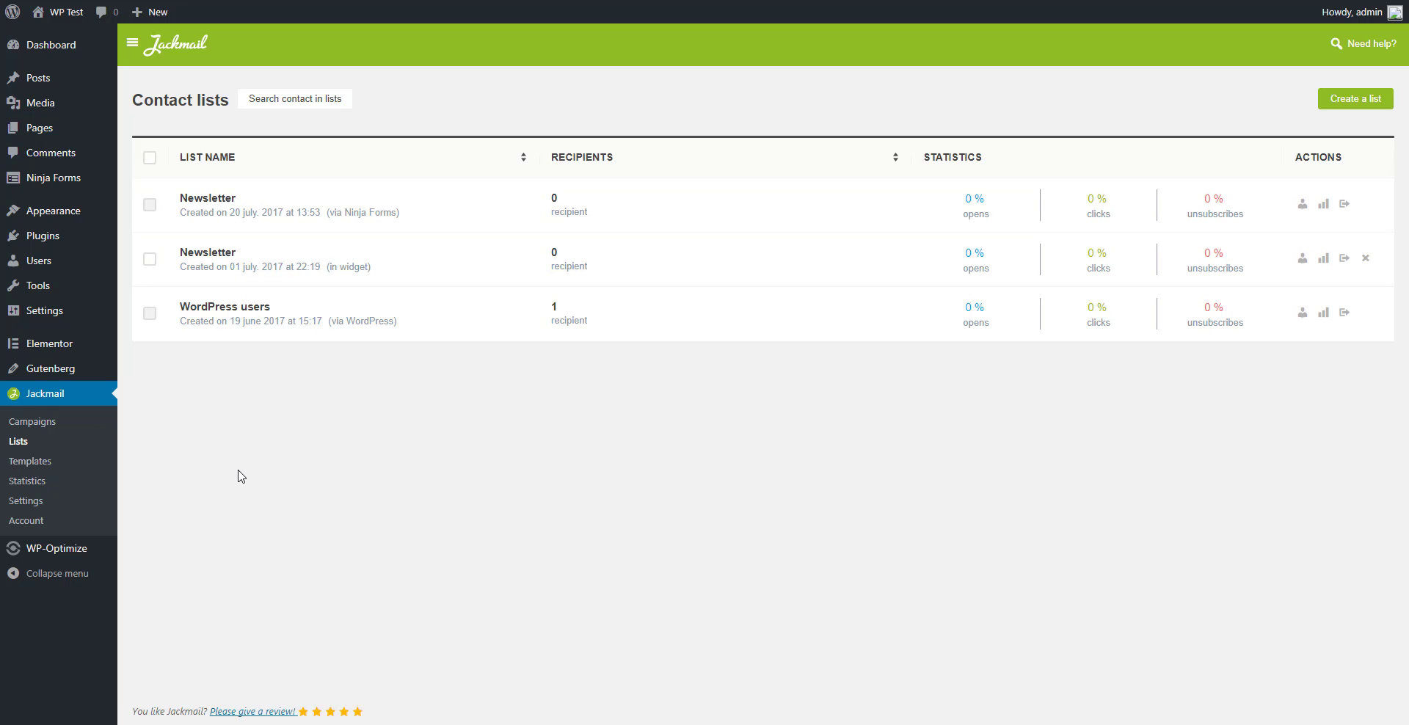
{"action": "mouse_move", "coordinate": [53, 213]}
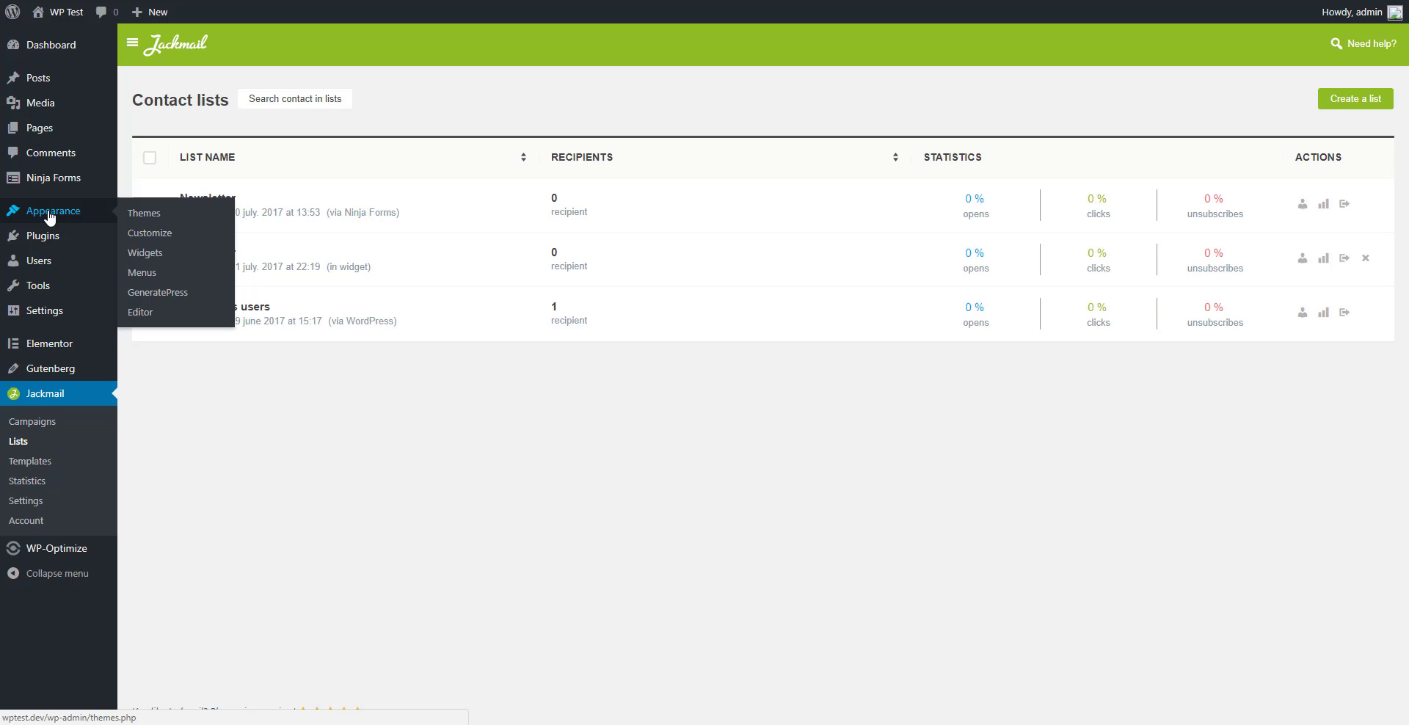
Place the Ninja Forms Widget at the top of the Right Sidebar on the Widgets page.
{"action": "left_click", "coordinate": [144, 252]}
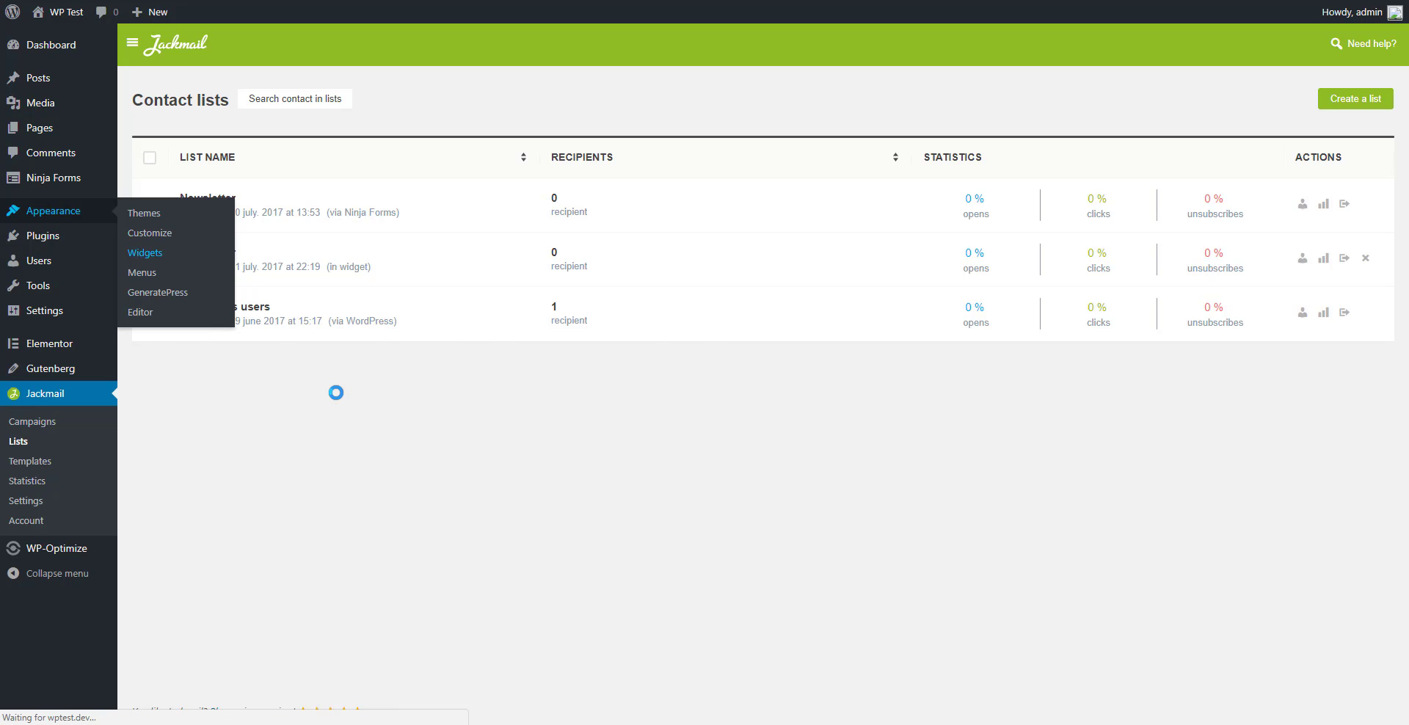
{"action": "left_click", "coordinate": [143, 253]}
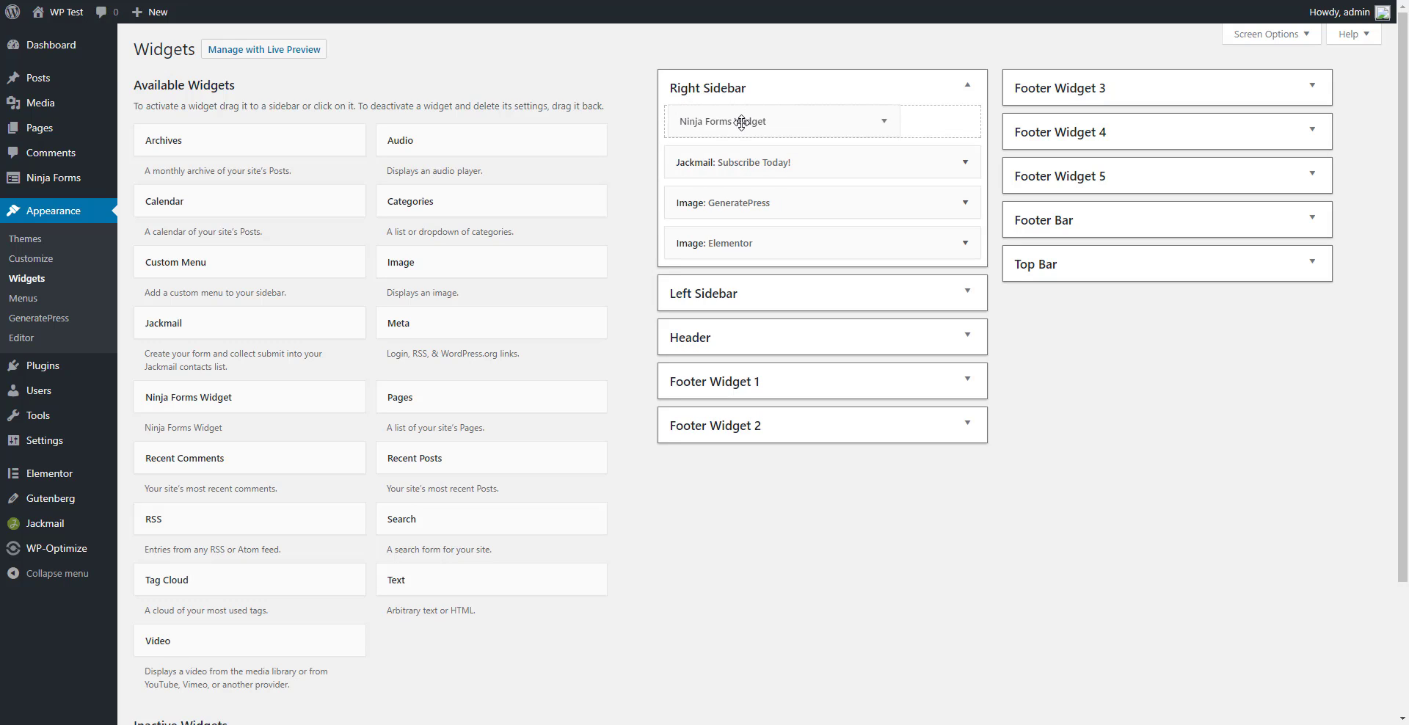
{"action": "left_click", "coordinate": [764, 120]}
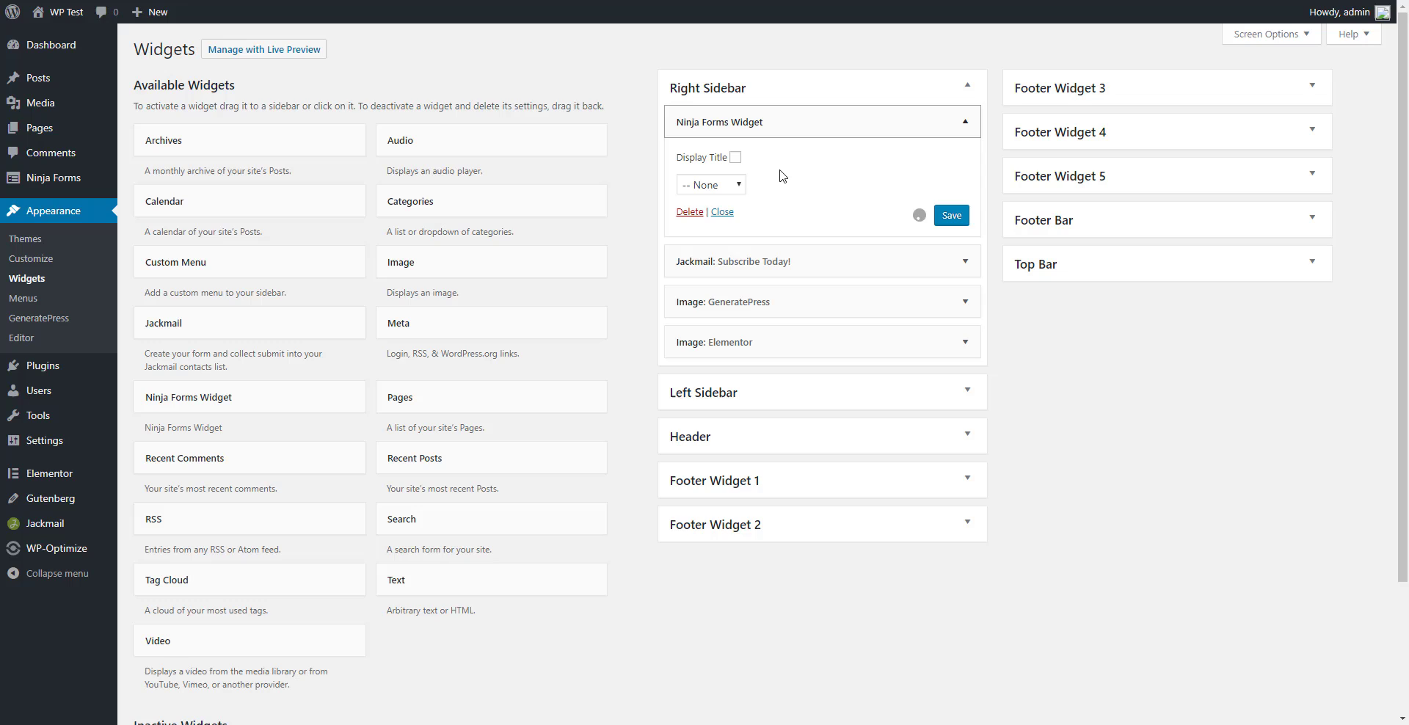
Select the Newsletter form in the widget's dropdown and save the widget.
{"action": "left_click", "coordinate": [712, 183]}
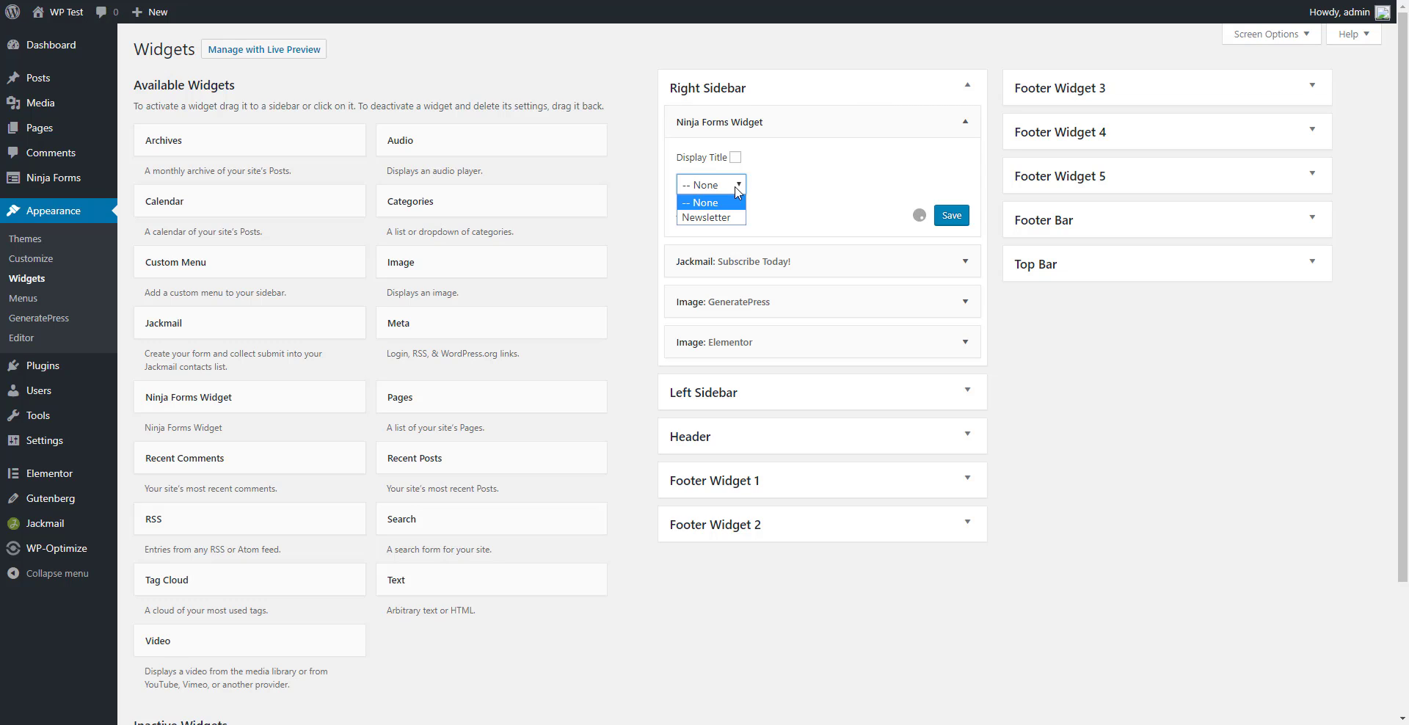
{"action": "left_click", "coordinate": [704, 217]}
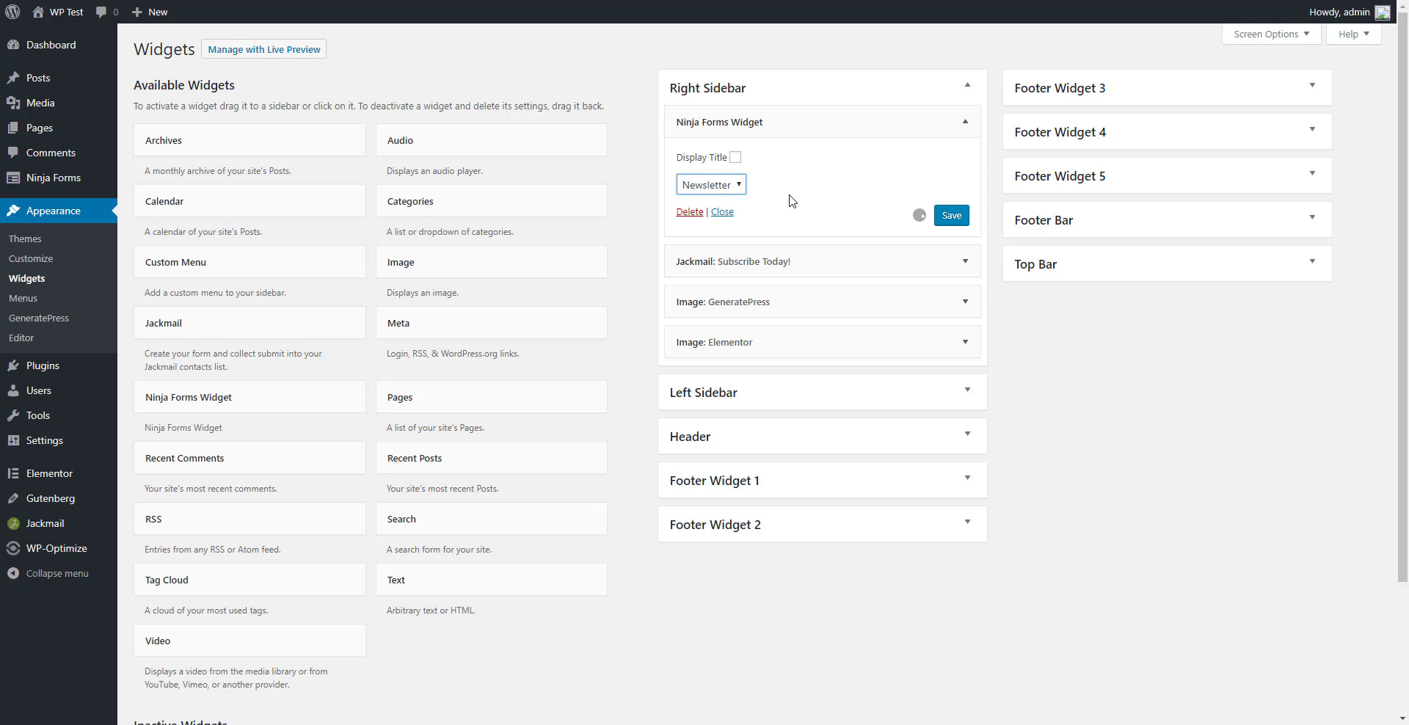
{"action": "left_click", "coordinate": [950, 215]}
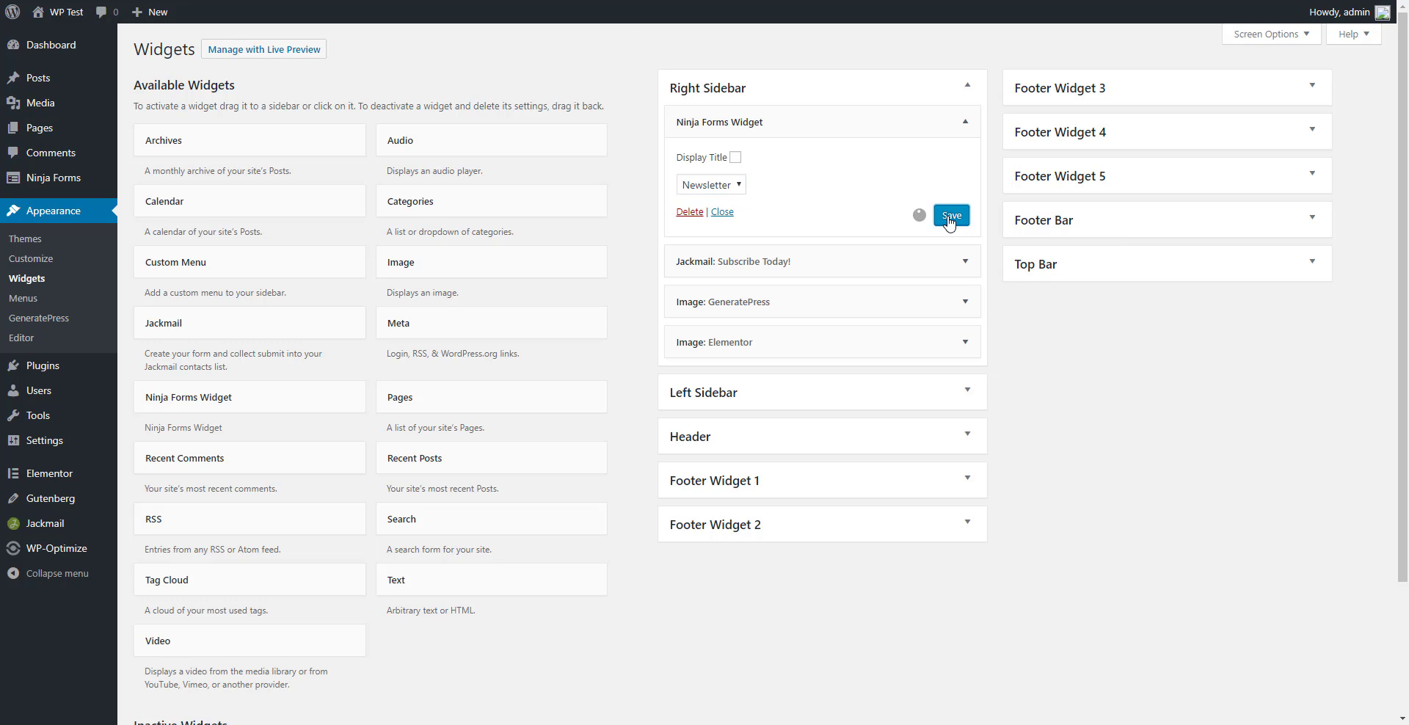
{"action": "left_click", "coordinate": [951, 214]}
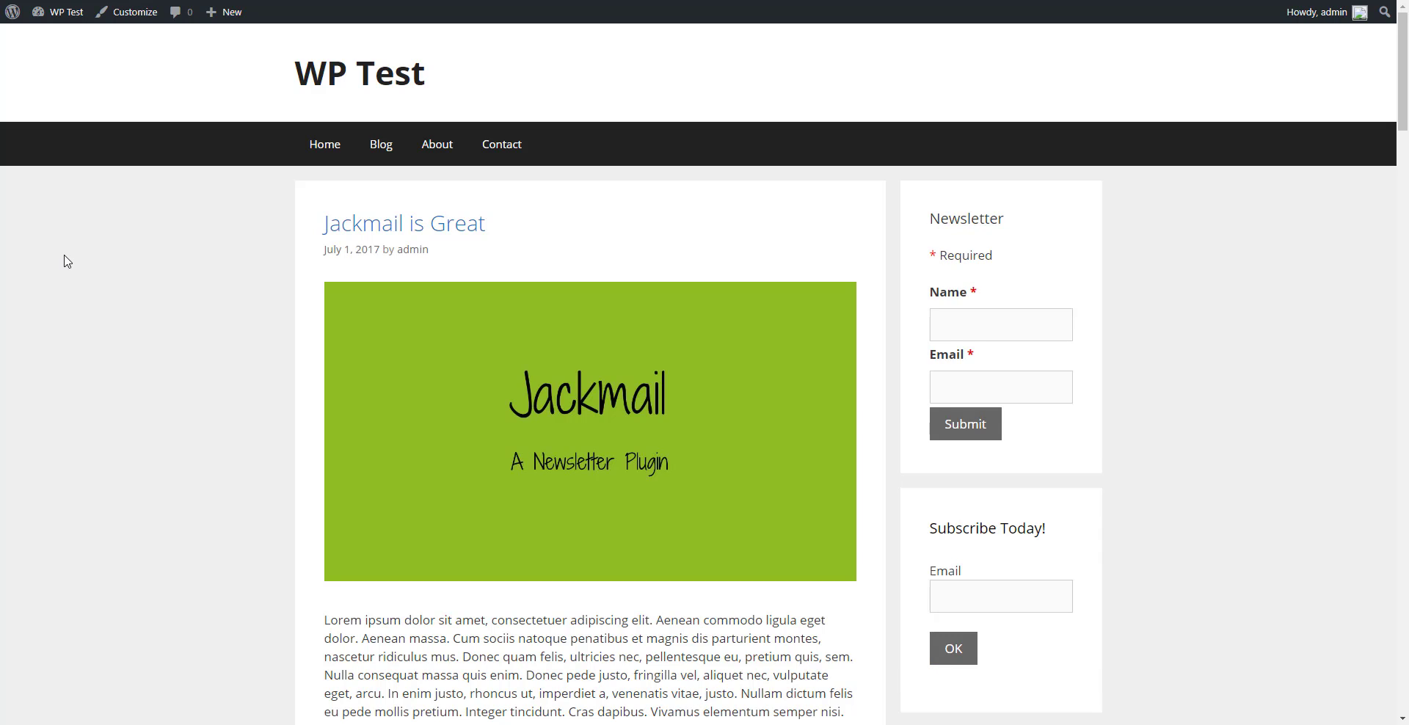
{"action": "mouse_move", "coordinate": [1168, 283]}
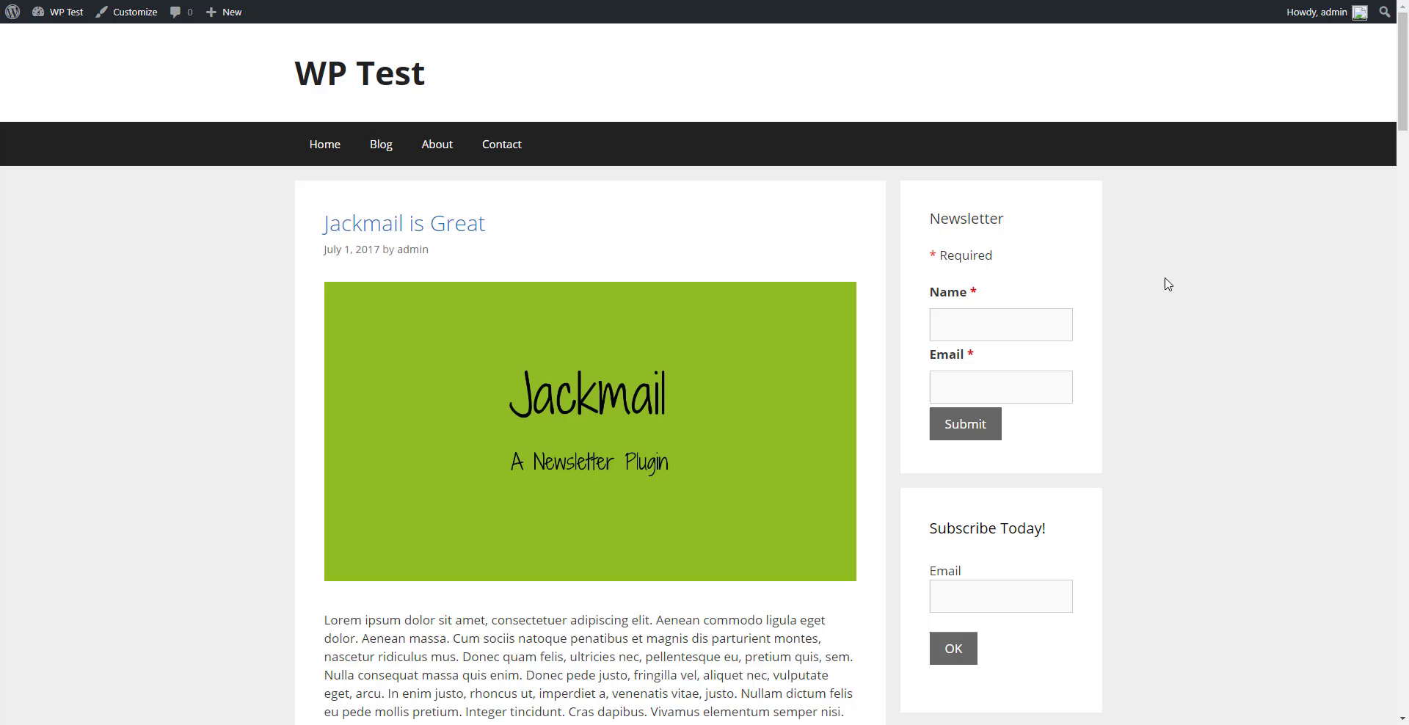
{"action": "mouse_move", "coordinate": [1206, 314]}
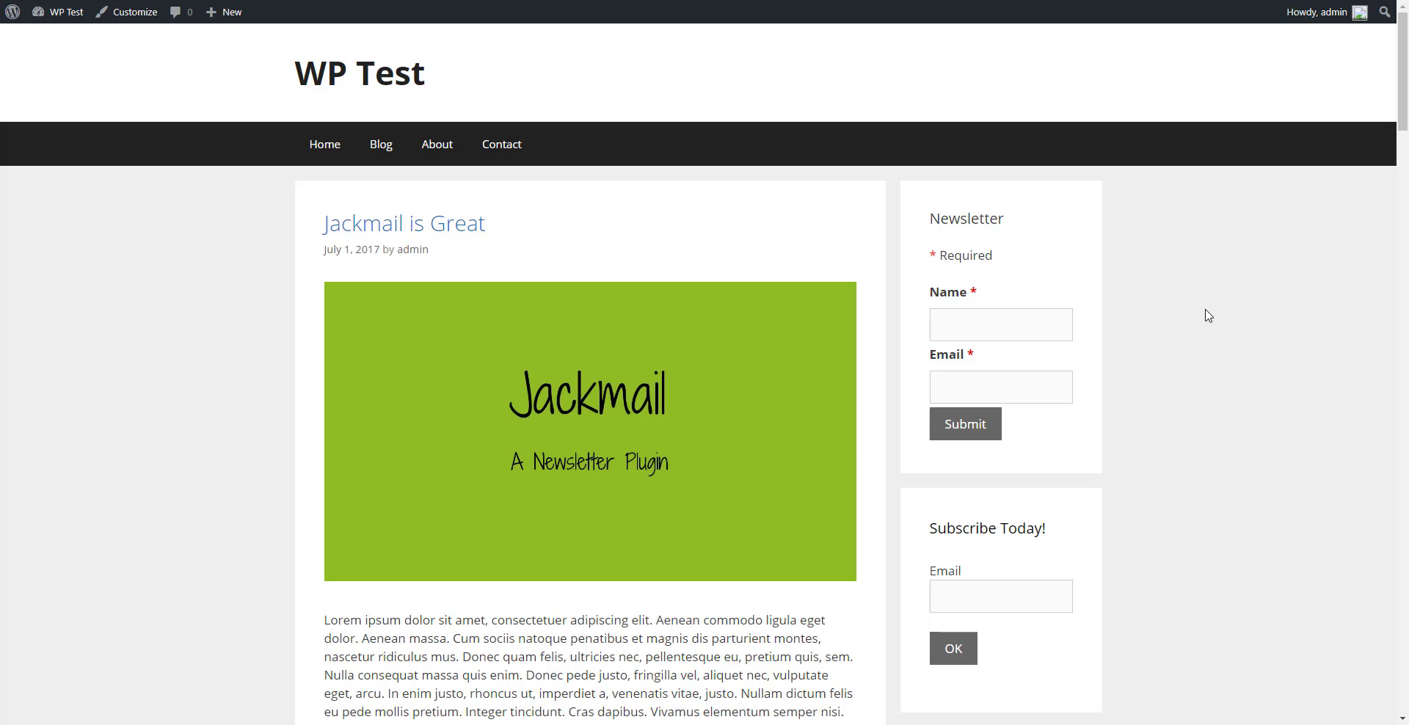
{"action": "mouse_move", "coordinate": [1099, 422]}
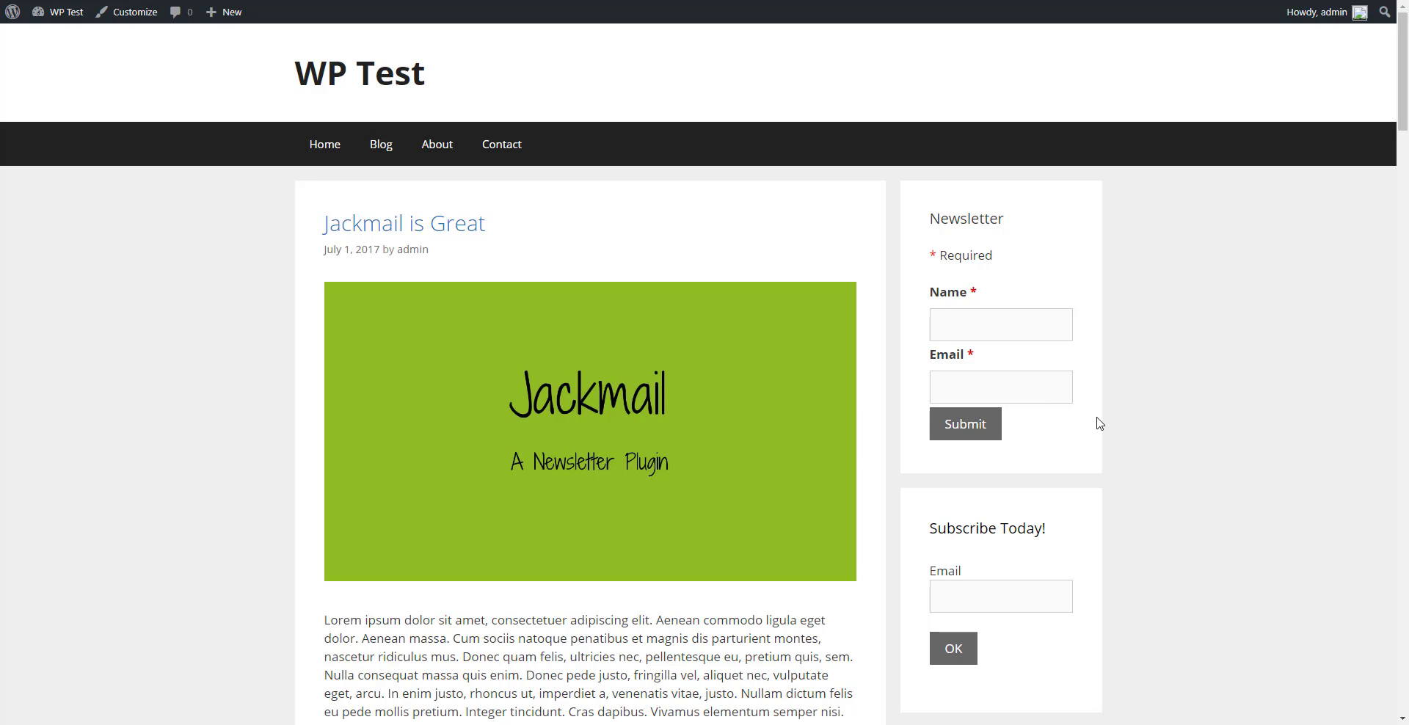
{"action": "mouse_move", "coordinate": [1123, 420]}
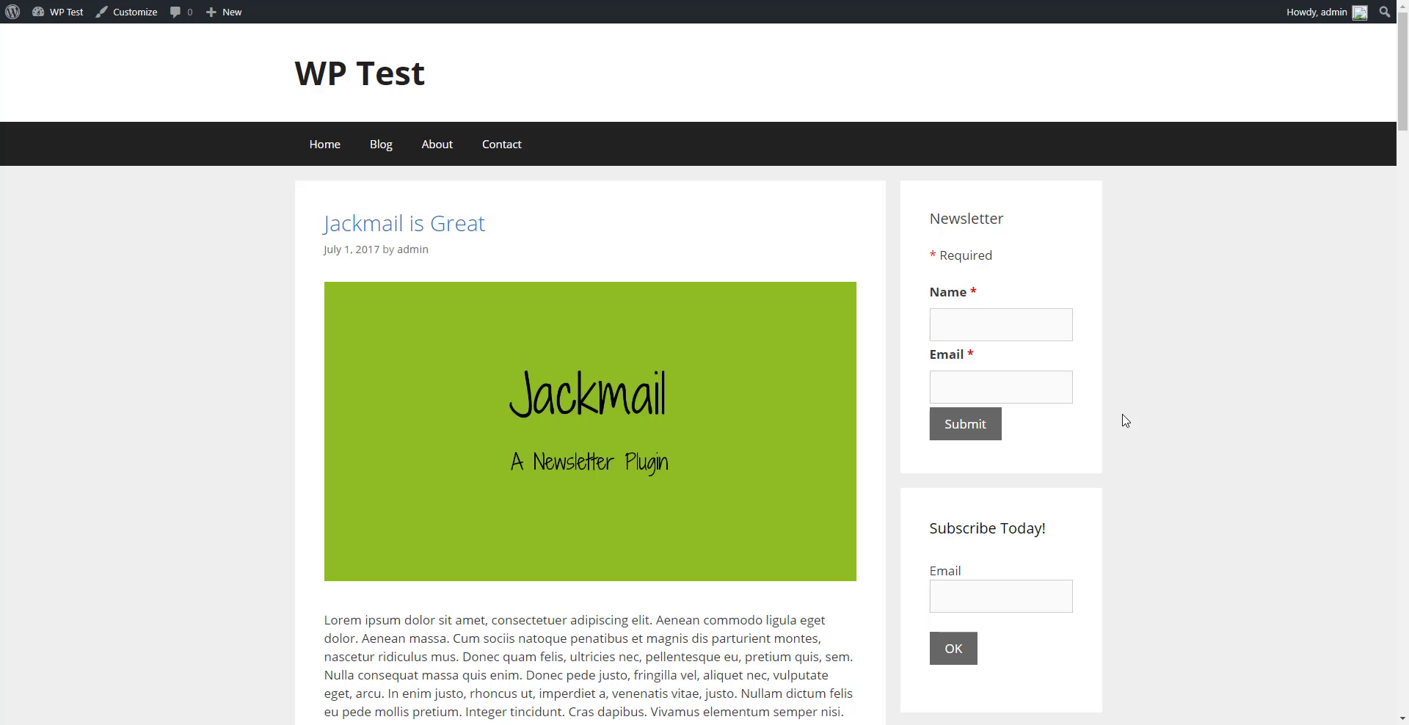
{"action": "mouse_move", "coordinate": [1171, 420]}
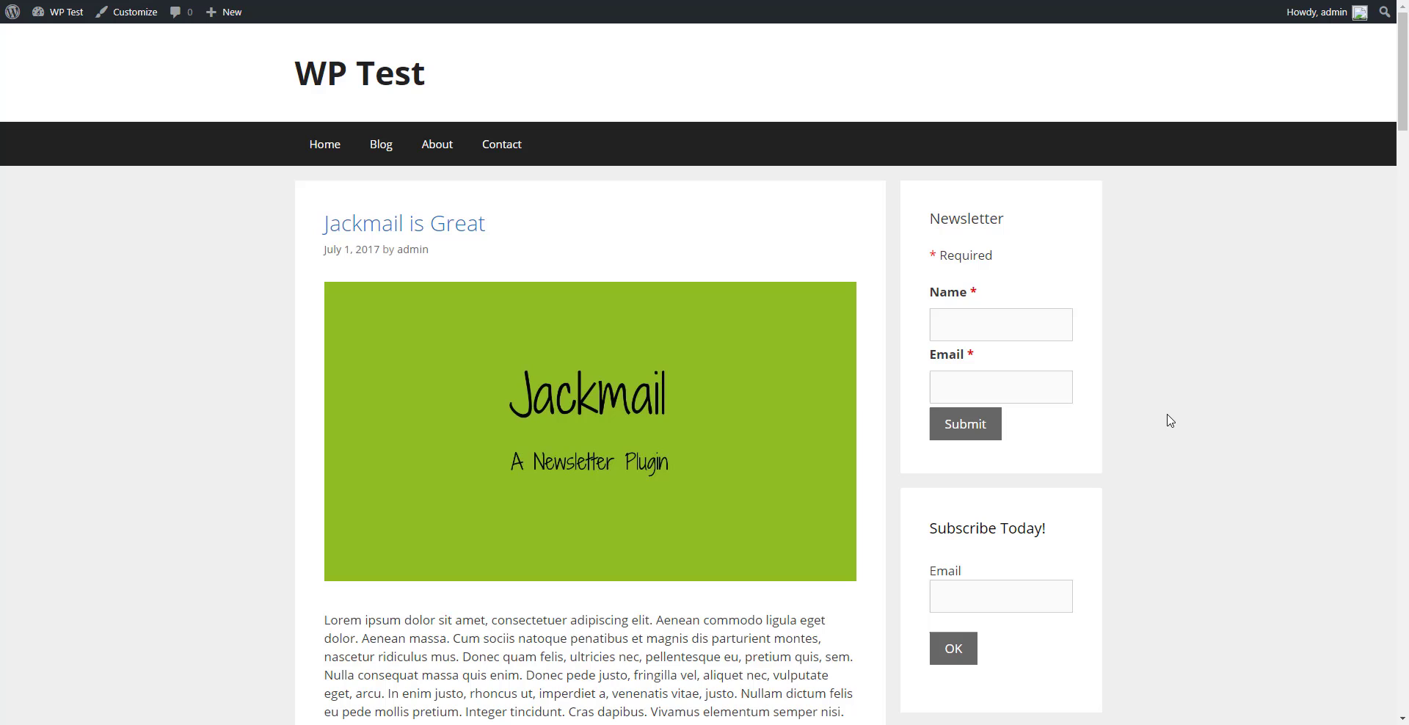
{"action": "mouse_move", "coordinate": [1165, 375]}
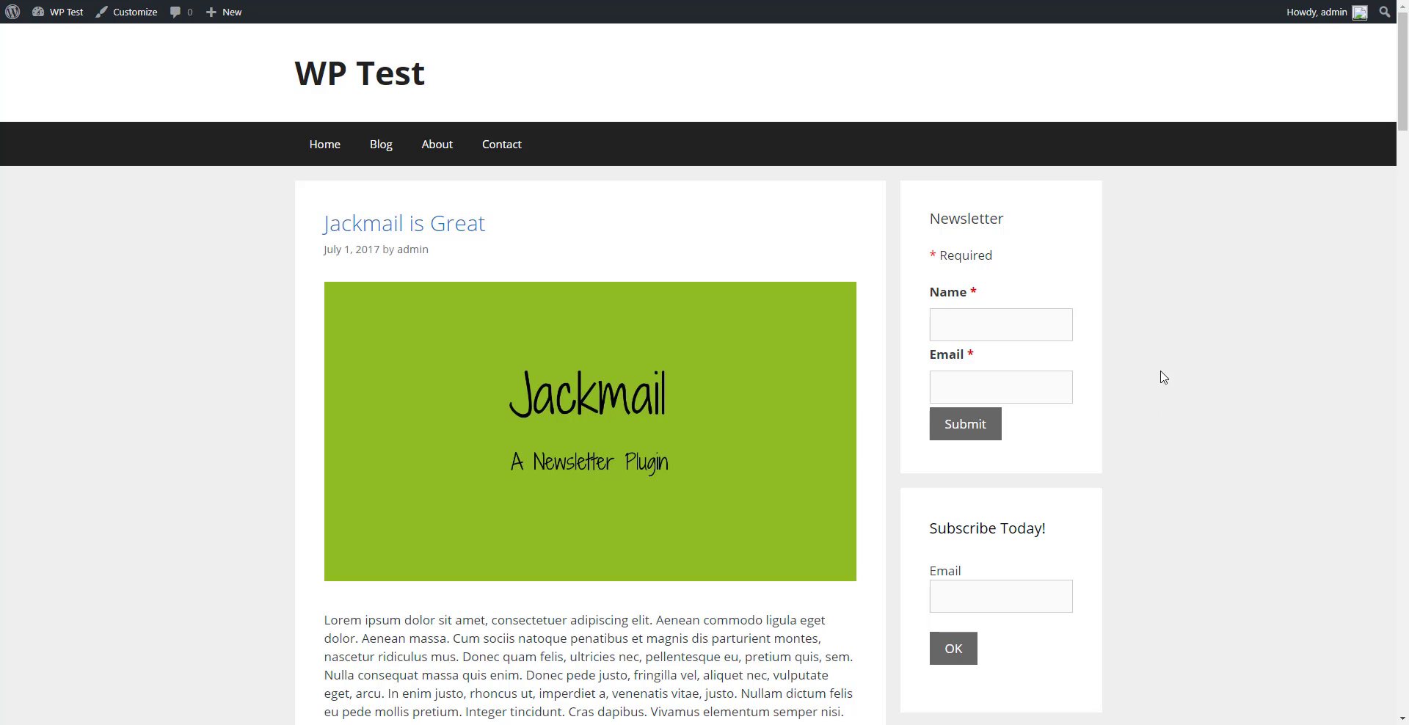
{"action": "mouse_move", "coordinate": [1109, 438]}
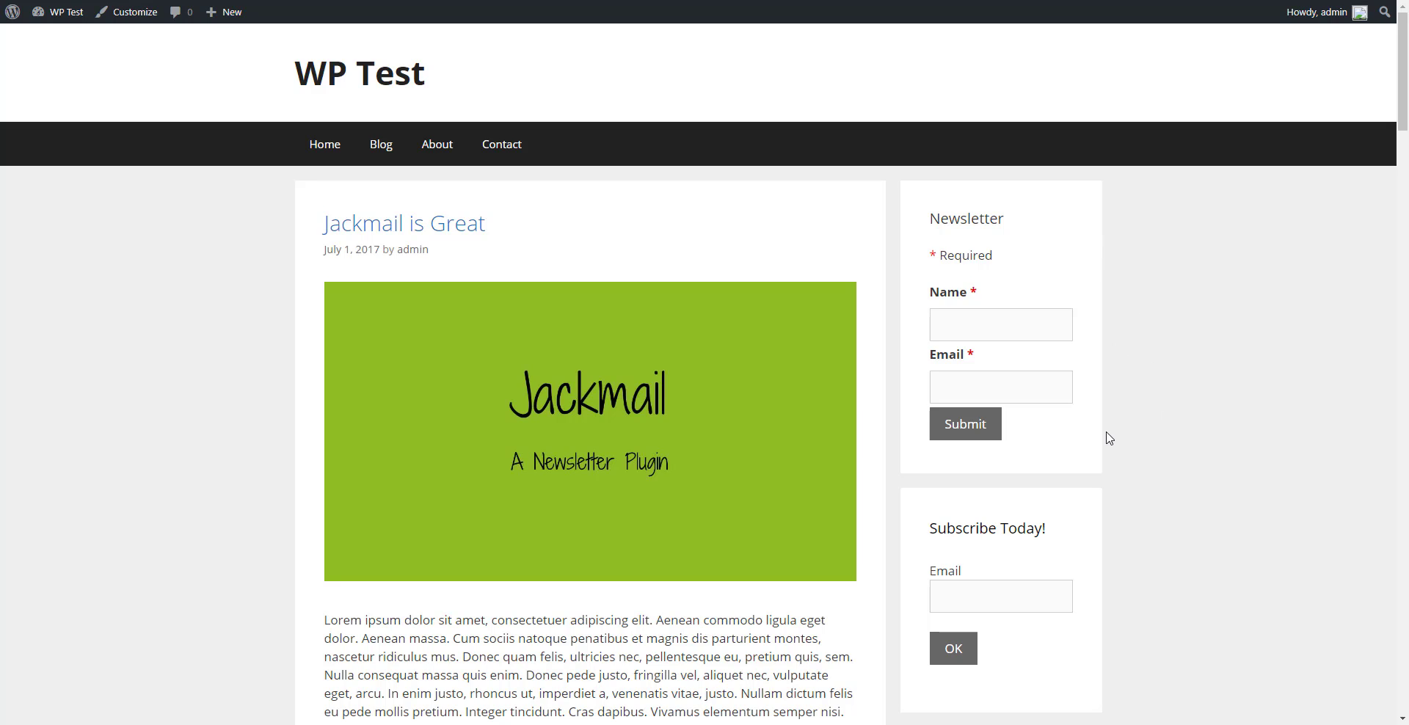
{"action": "mouse_move", "coordinate": [1118, 486]}
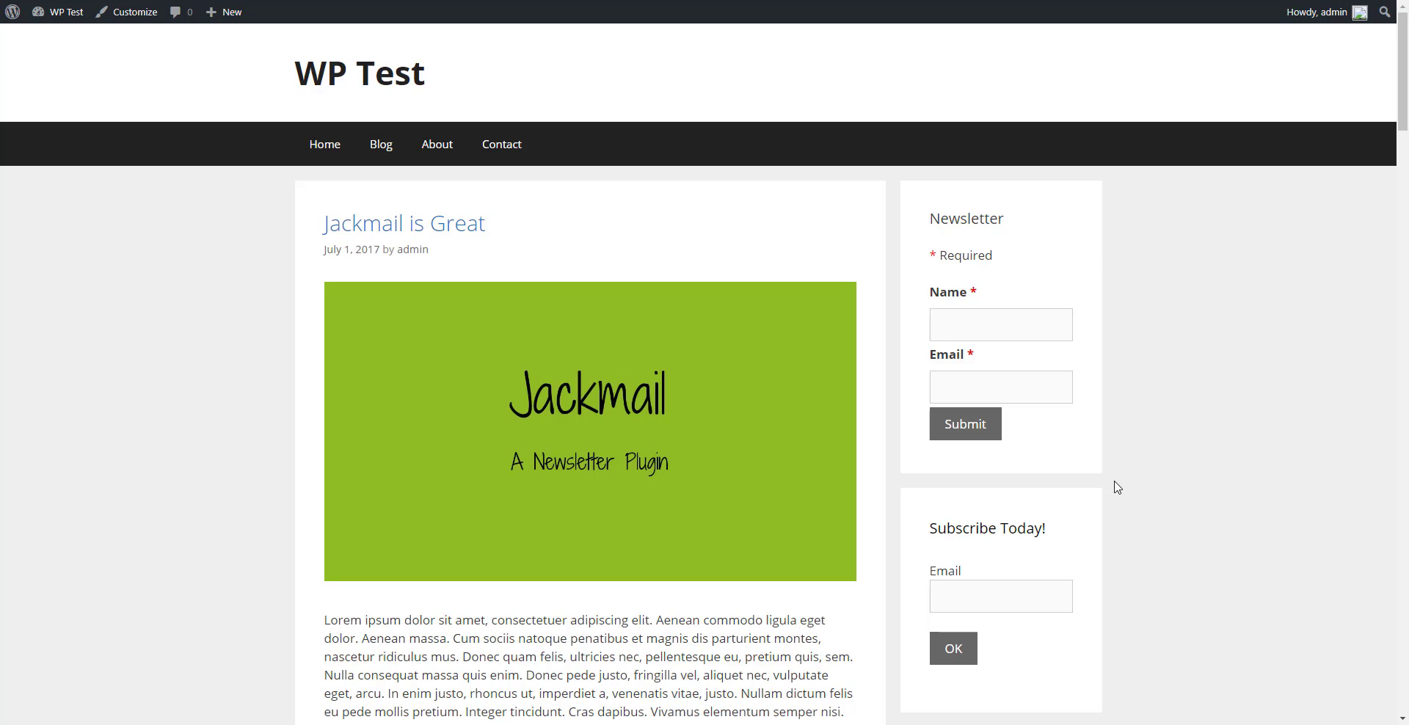
{"action": "mouse_move", "coordinate": [1124, 320]}
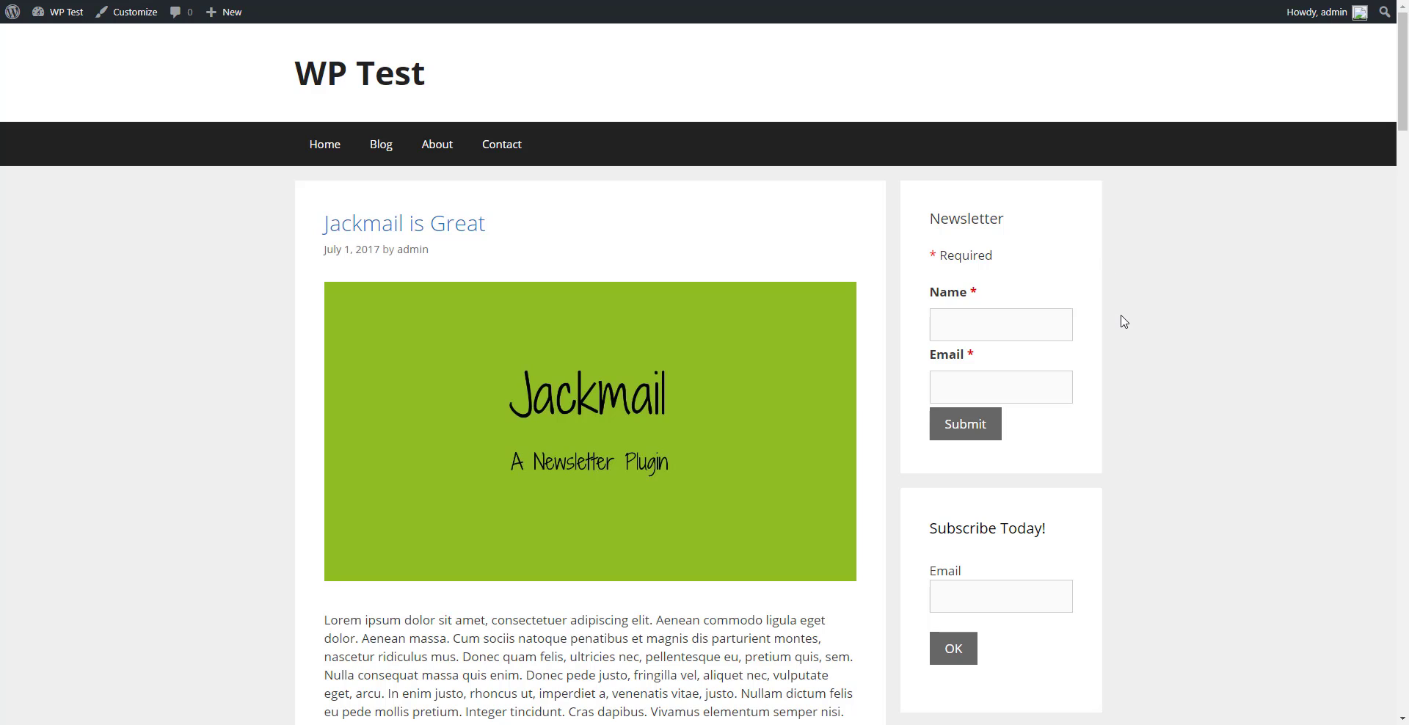
{"action": "mouse_move", "coordinate": [1024, 521]}
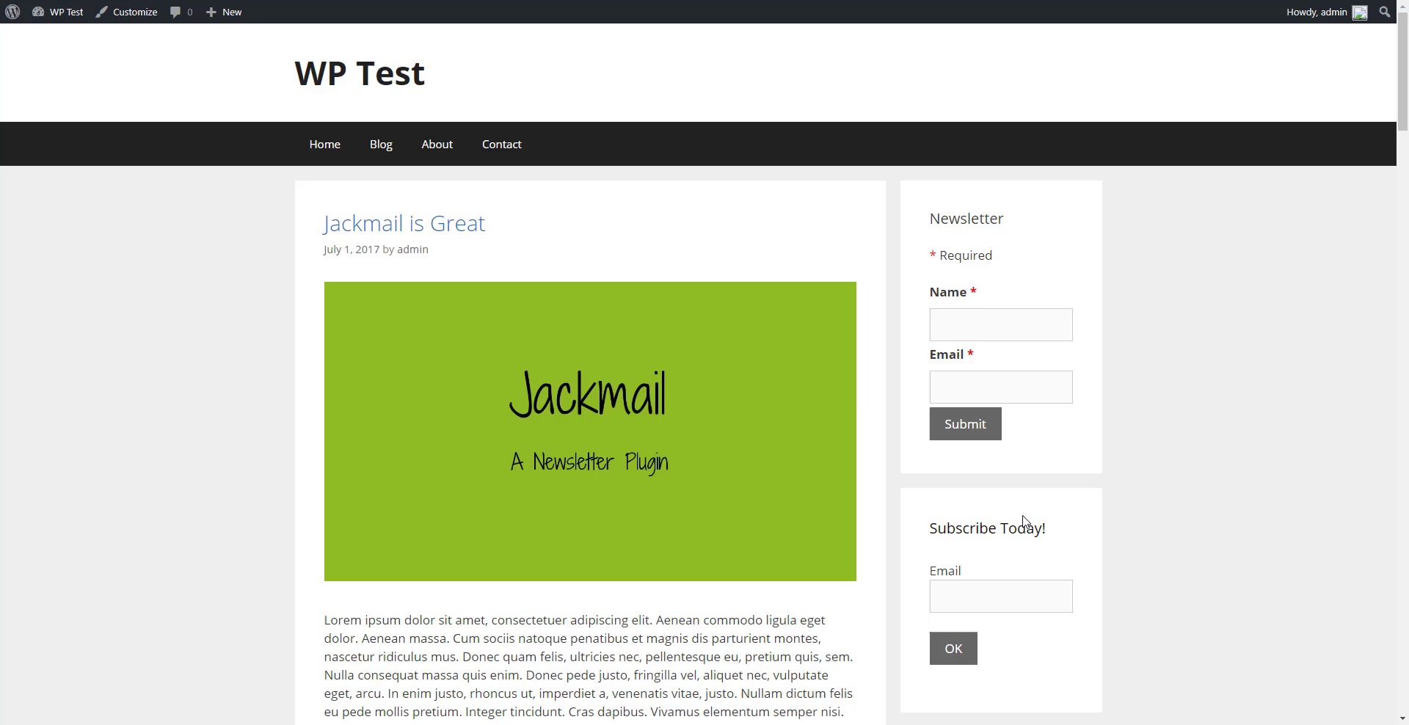
{"action": "mouse_move", "coordinate": [1012, 562]}
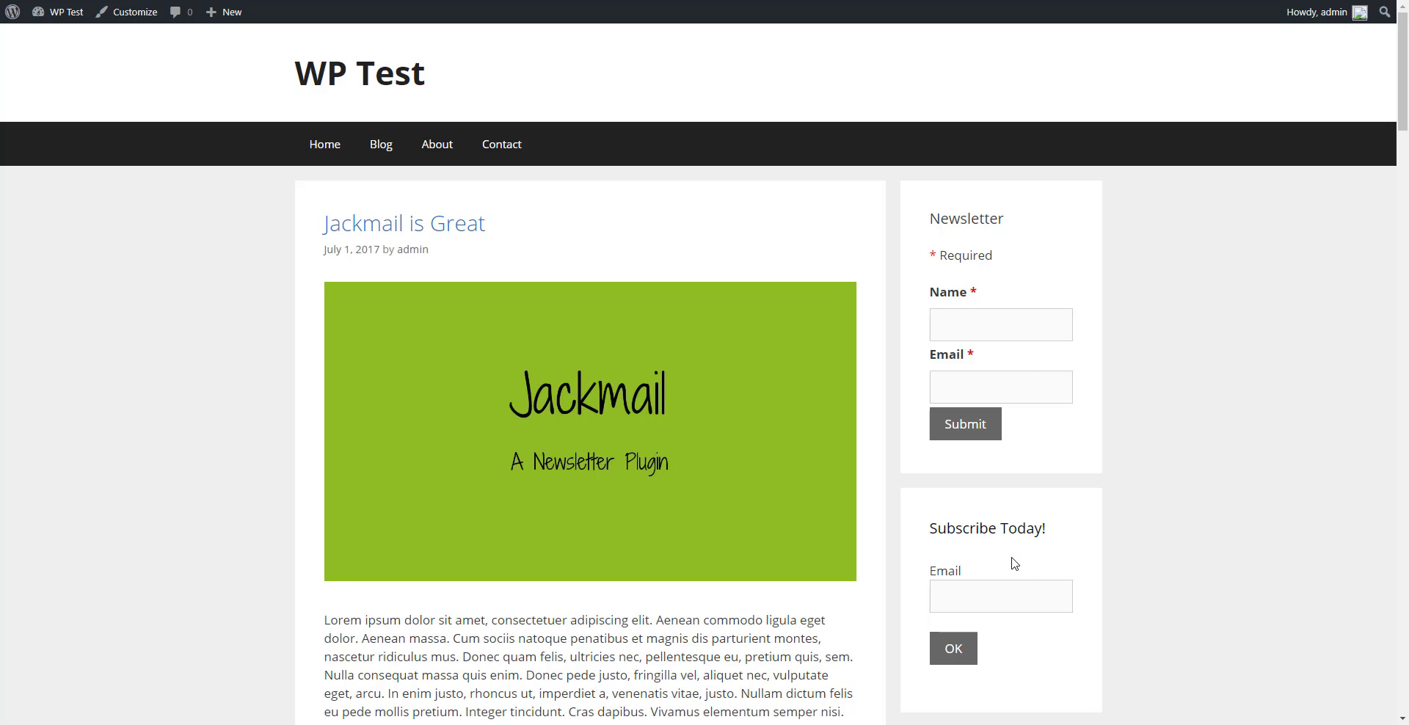
{"action": "mouse_move", "coordinate": [997, 550]}
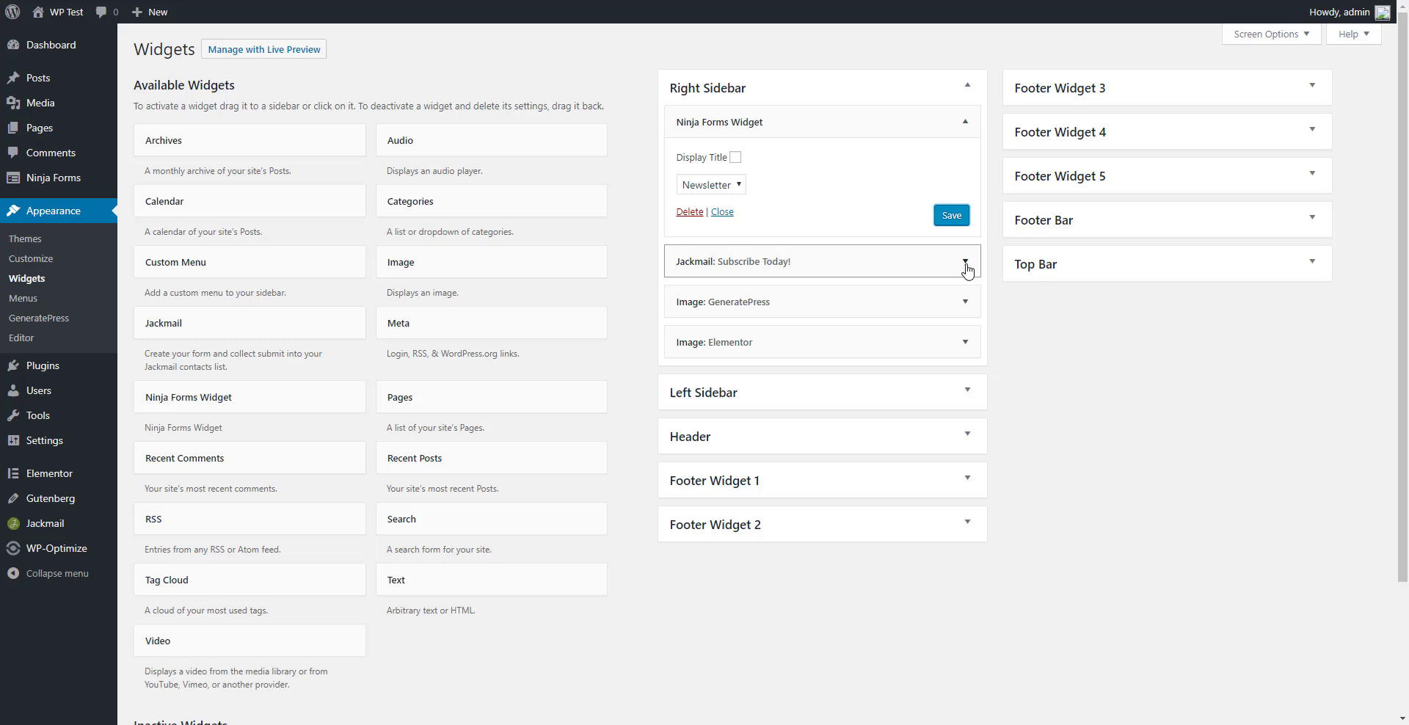
Change the Jackmail widget title from 'Subscribe Today!' to 'Newsletter' and save it.
{"action": "left_click", "coordinate": [966, 261]}
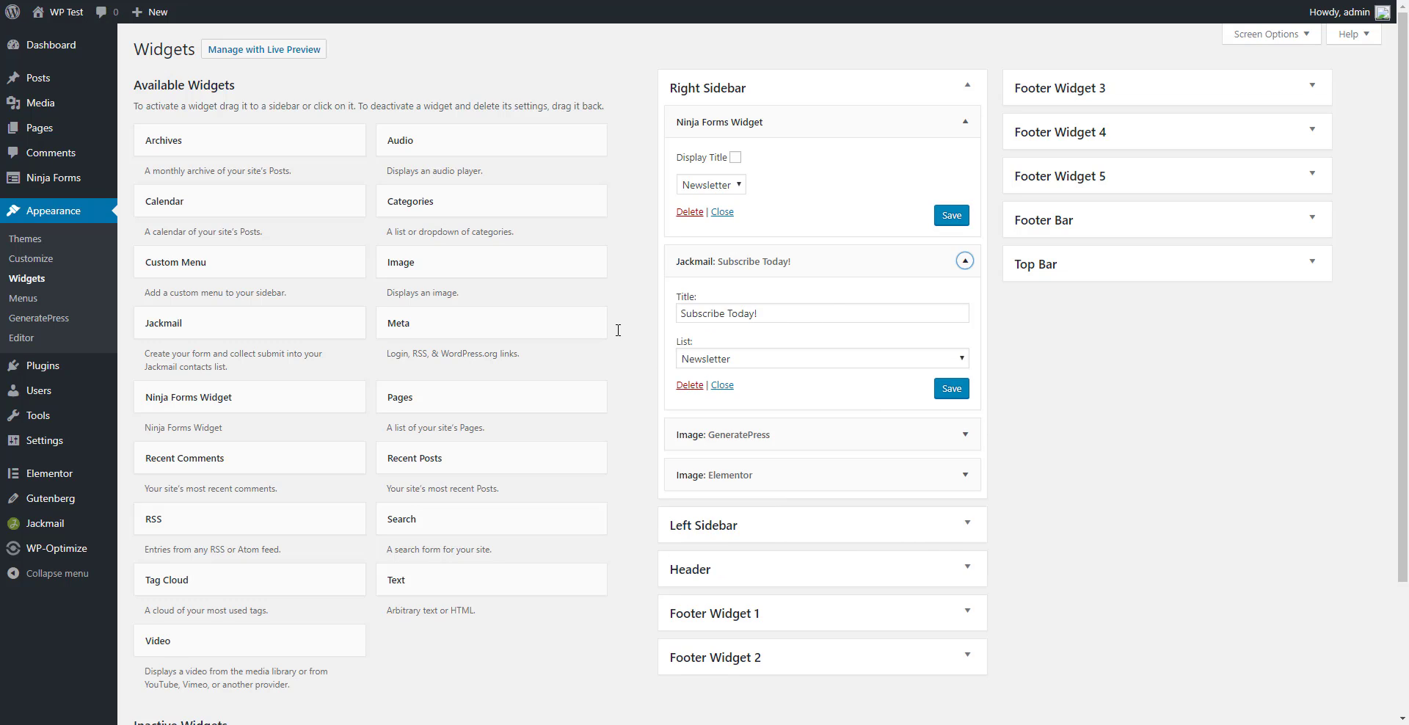
{"action": "type", "text": "New"}
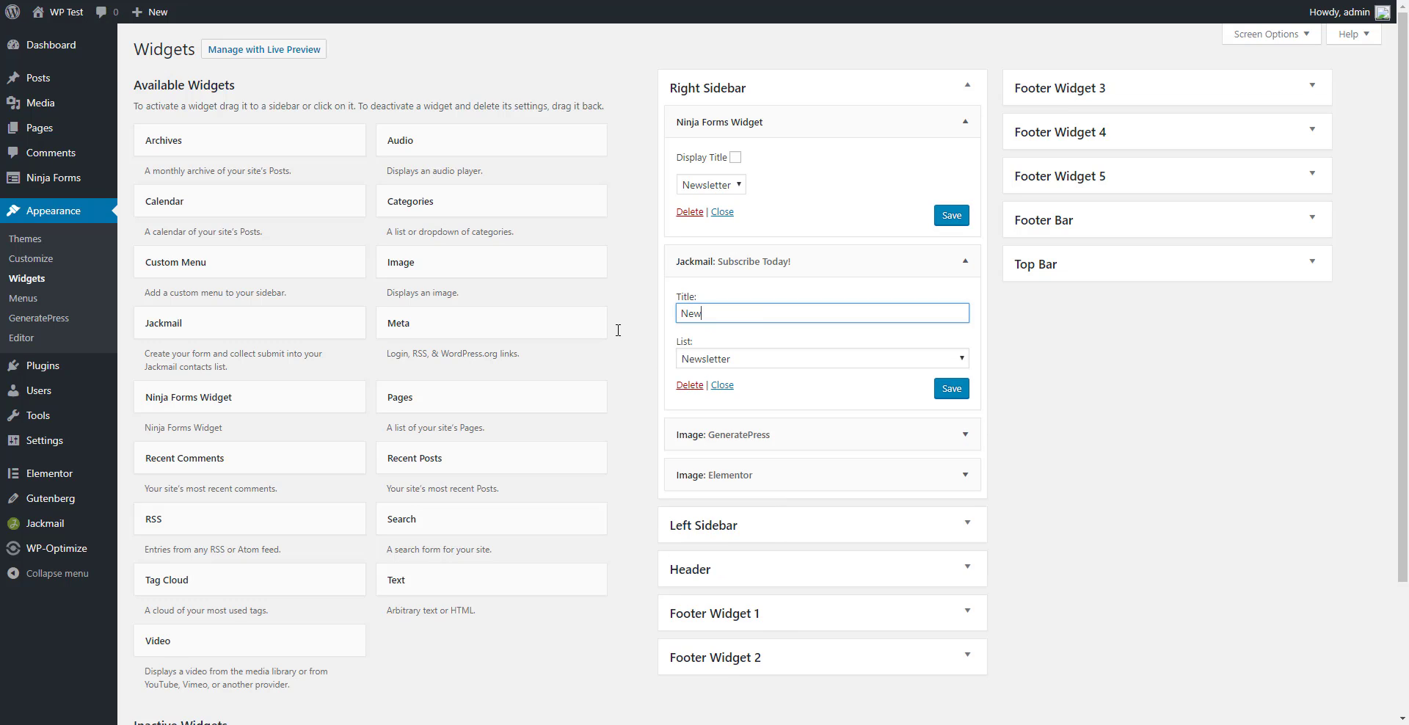
{"action": "type", "text": "Newsletter"}
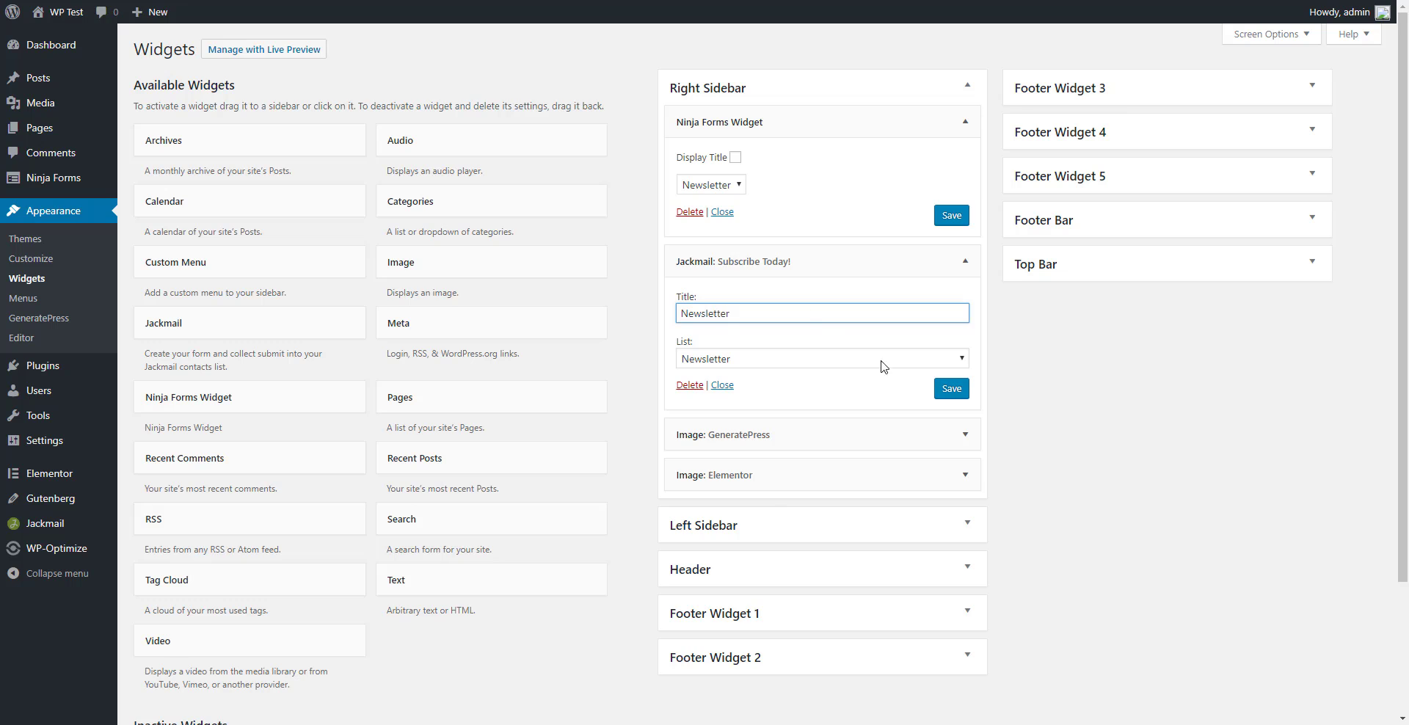
{"action": "left_click", "coordinate": [951, 387]}
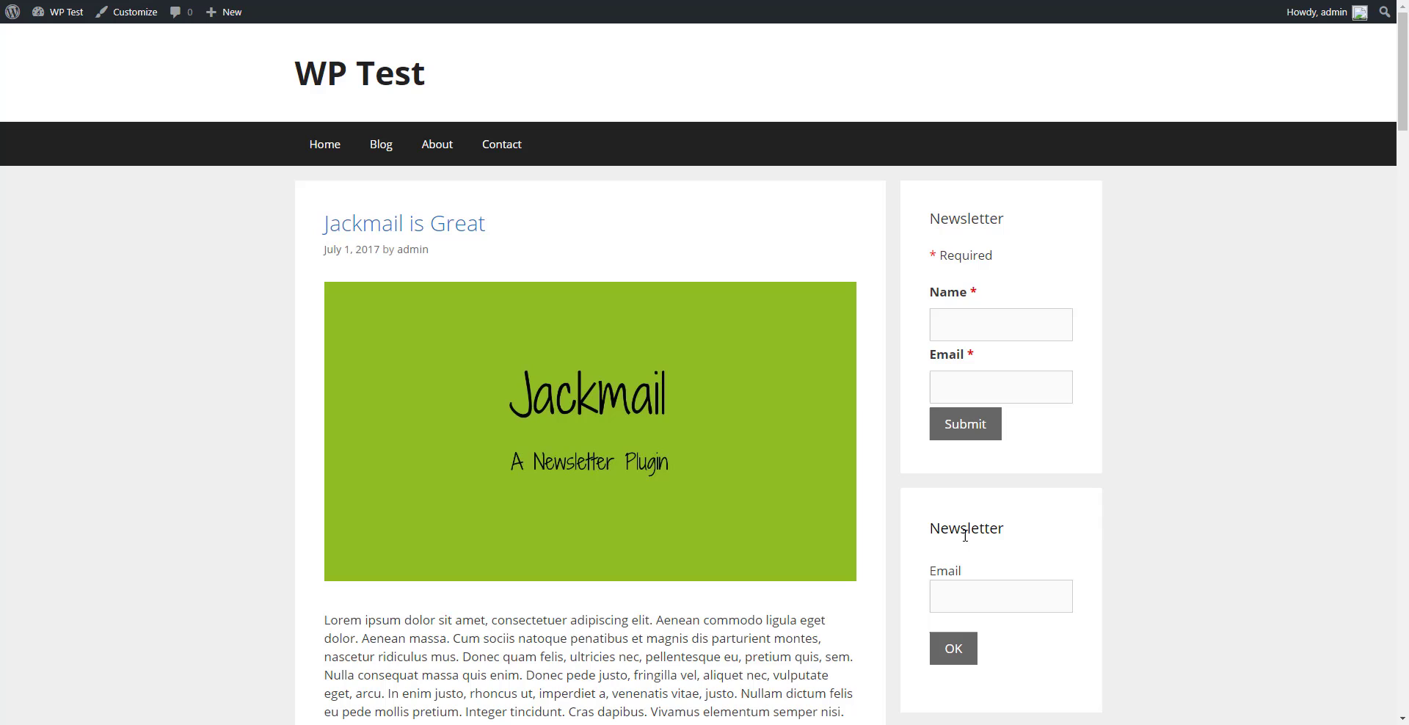
{"action": "mouse_move", "coordinate": [1259, 529]}
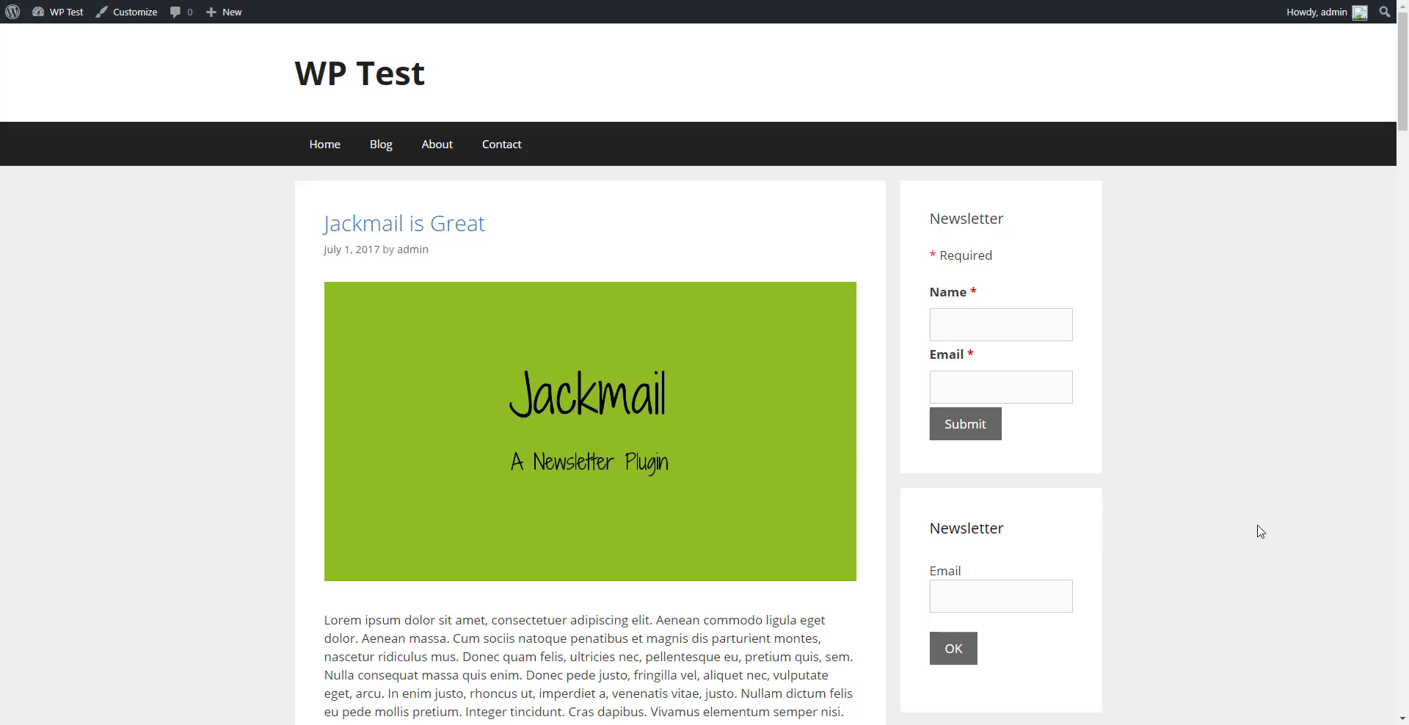